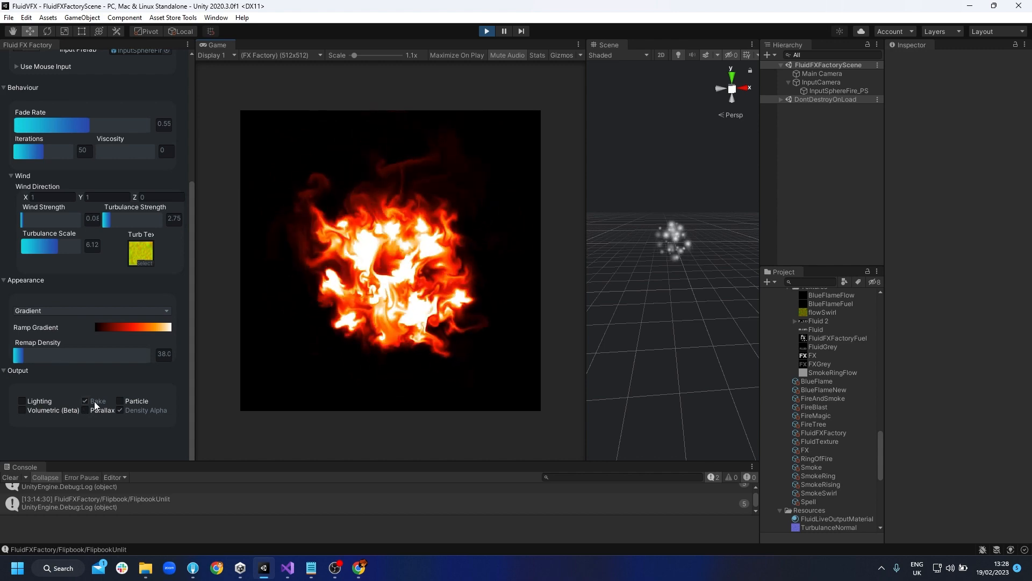
# Enable Bake output and record the fire into the 8×8 BlueFlameNew flipbook.
pyautogui.click(86, 400)
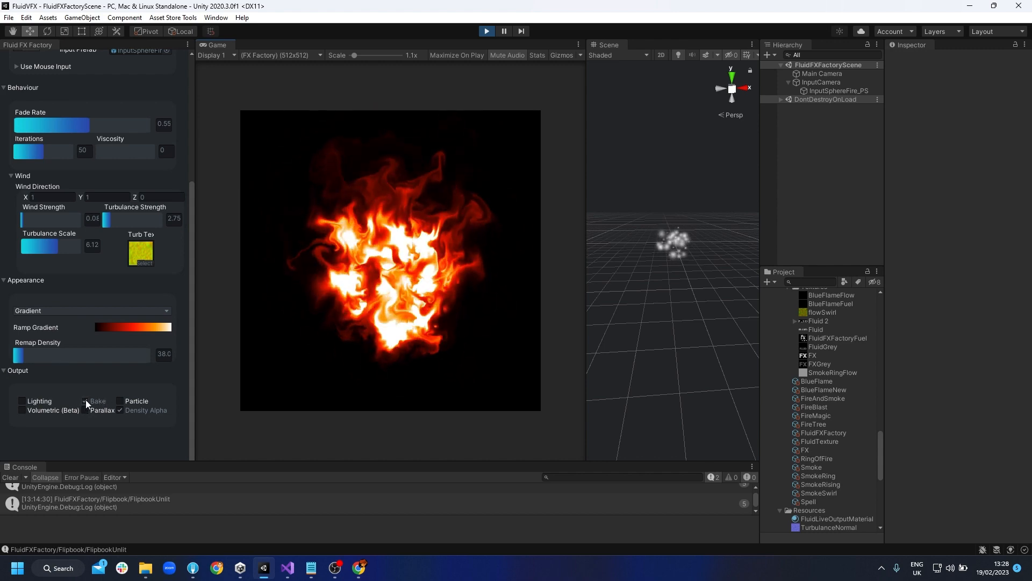
pyautogui.click(86, 401)
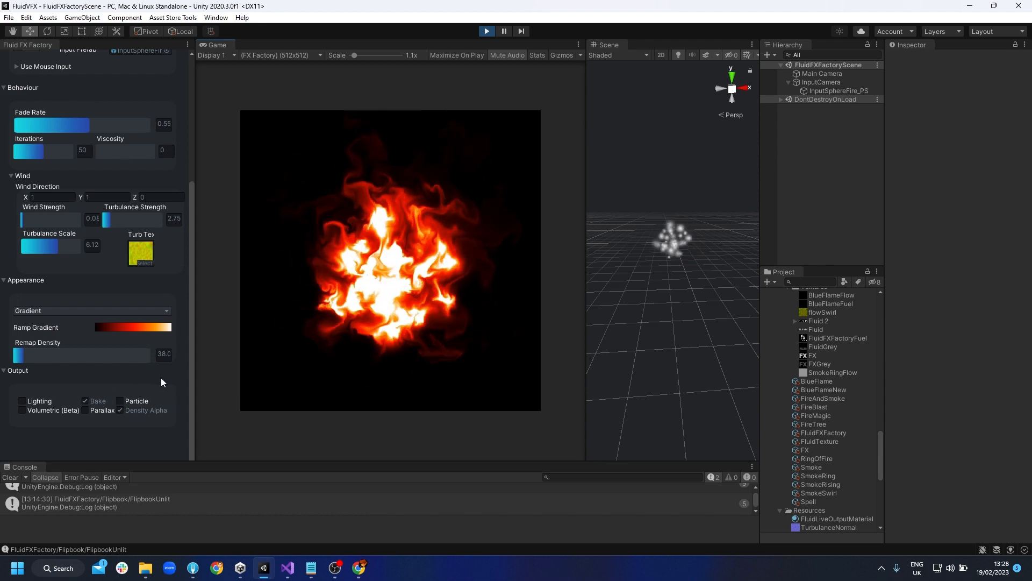
pyautogui.click(131, 89)
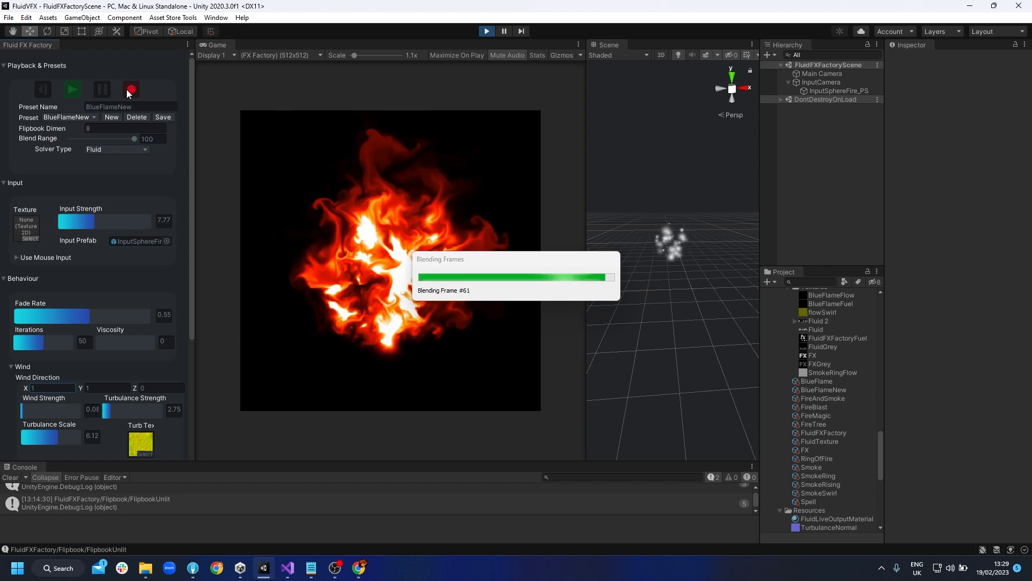
pyautogui.click(130, 89)
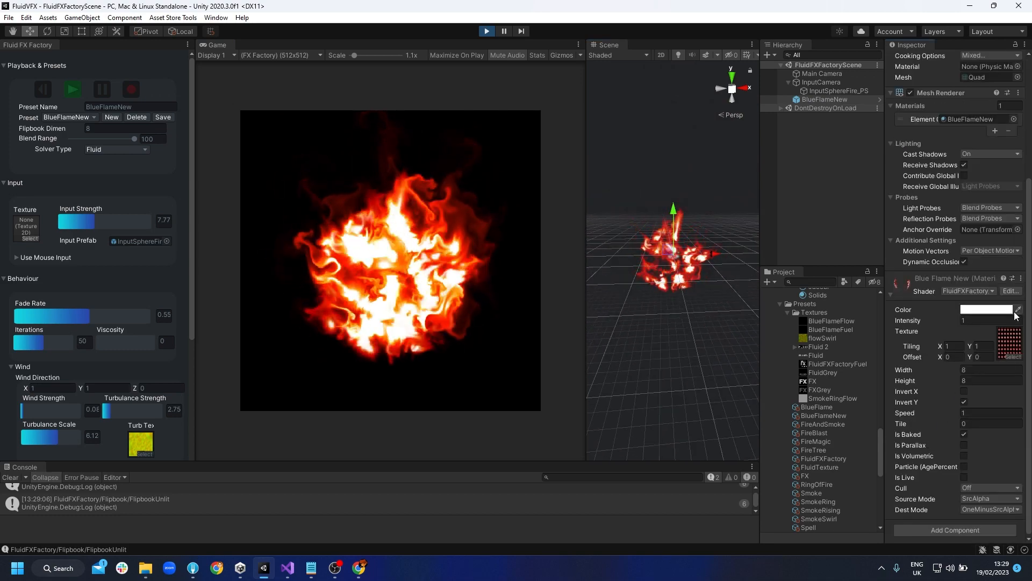
# Inspect the baked BlueFlameNew texture and remove the spawned preview quad.
pyautogui.click(823, 291)
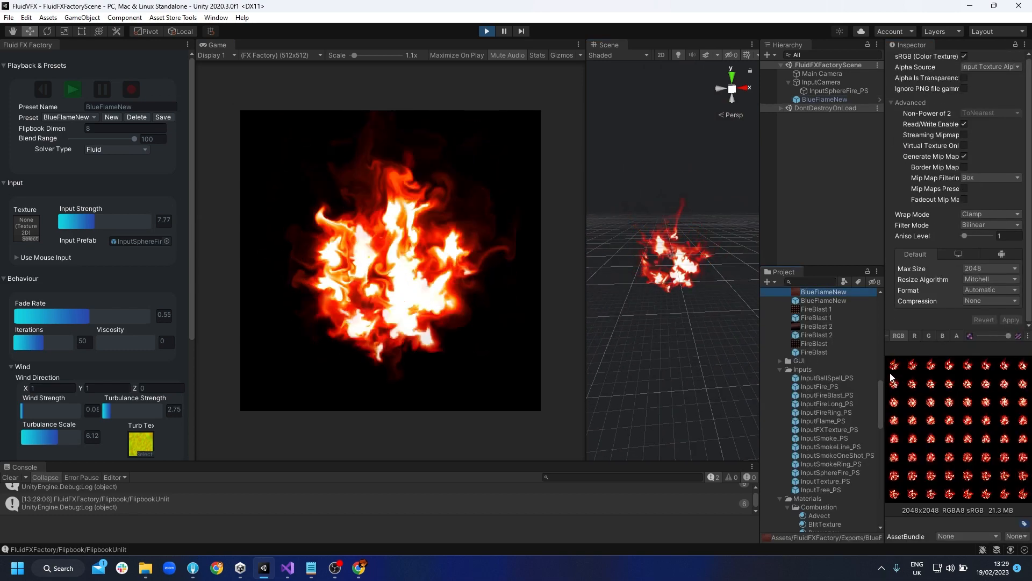
pyautogui.click(824, 99)
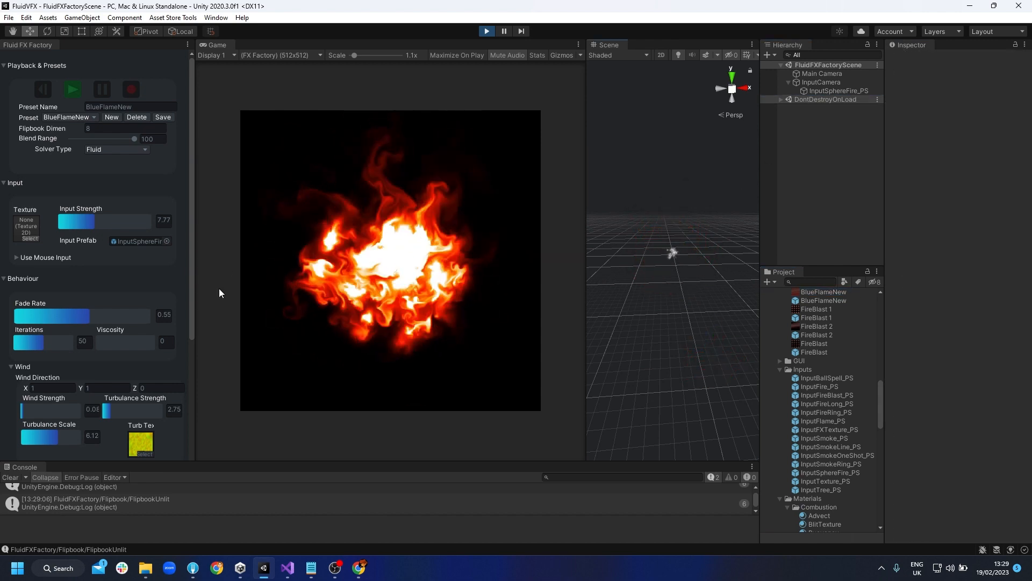
# Locate the gradient flipbook BlueFlameNew 1 and inspect its Fuel Gradient texture.
pyautogui.scroll(-3)
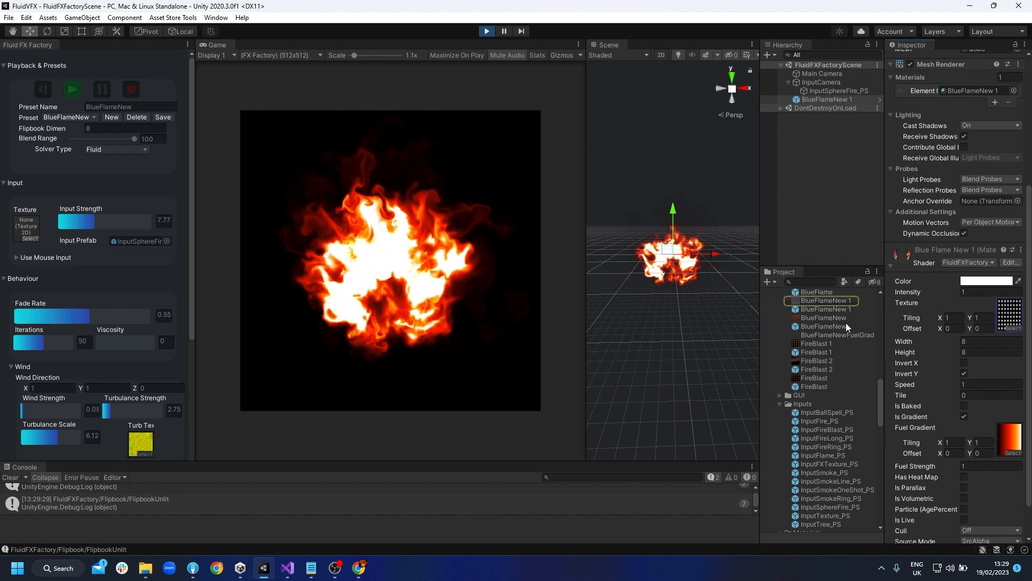
pyautogui.click(825, 300)
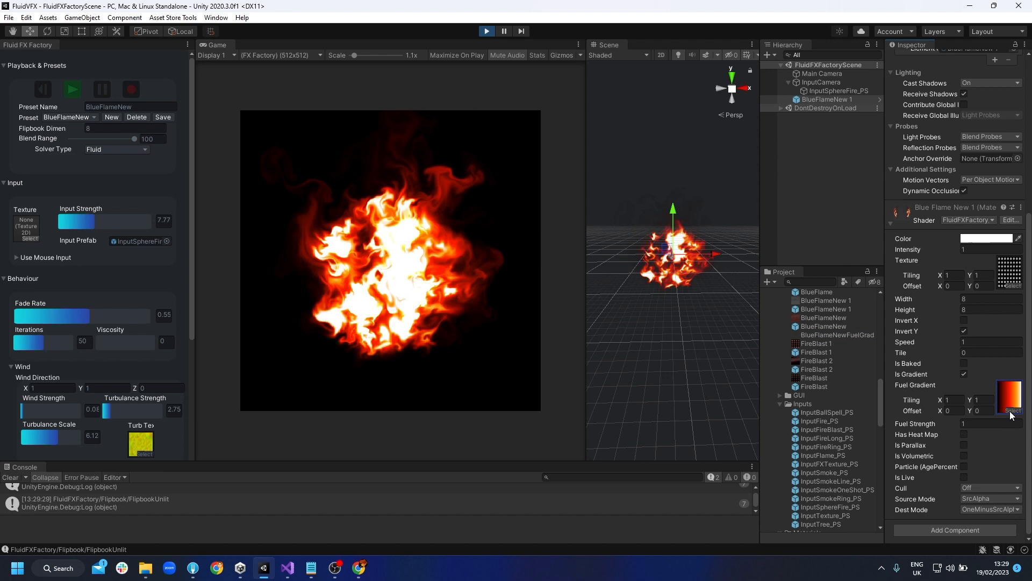
pyautogui.click(1013, 411)
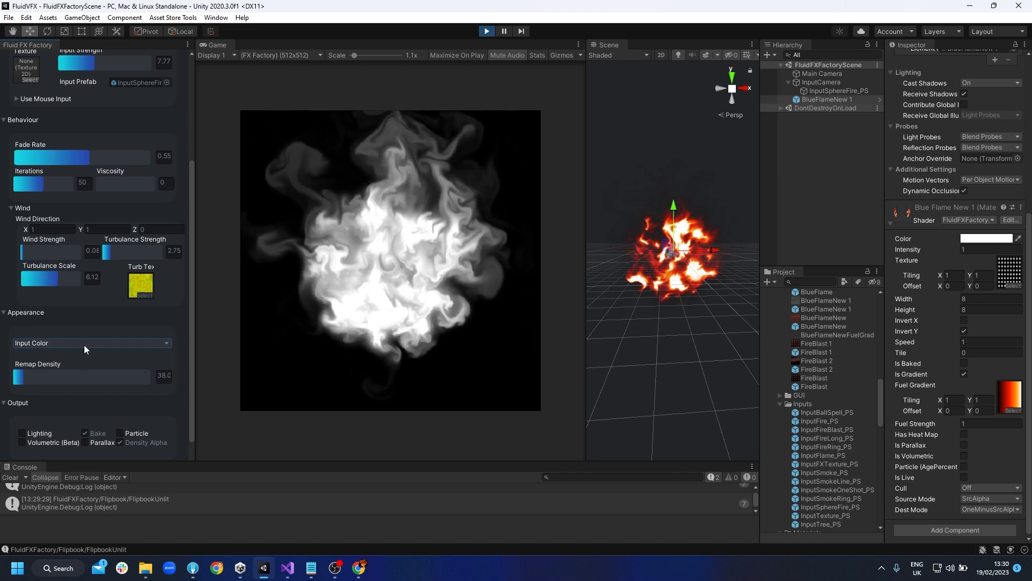
# Set Appearance to Gradient, enable Lighting output and record the lit BlueFlameNew 2 flipbook.
pyautogui.click(89, 343)
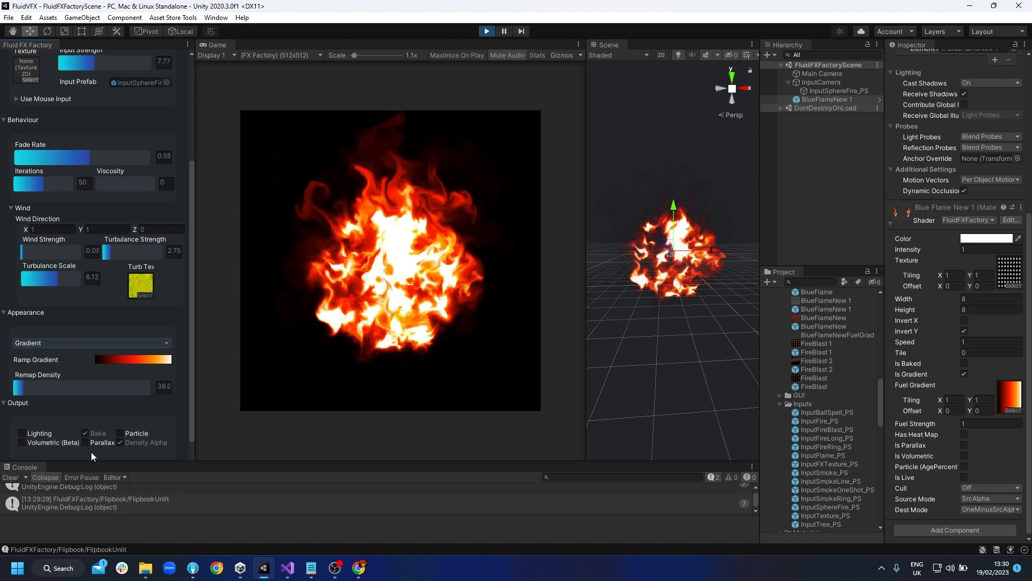
pyautogui.click(22, 433)
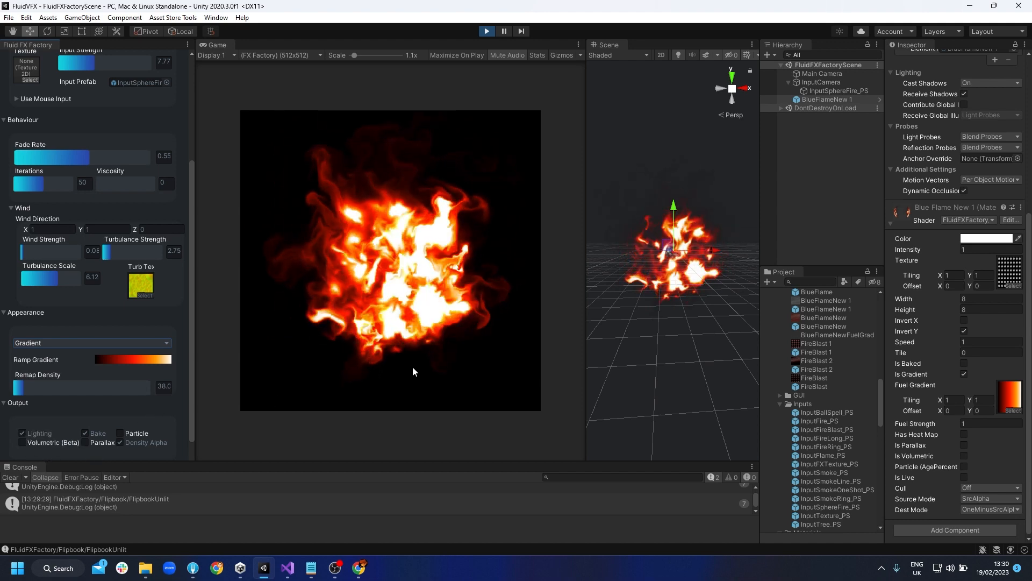
pyautogui.click(90, 342)
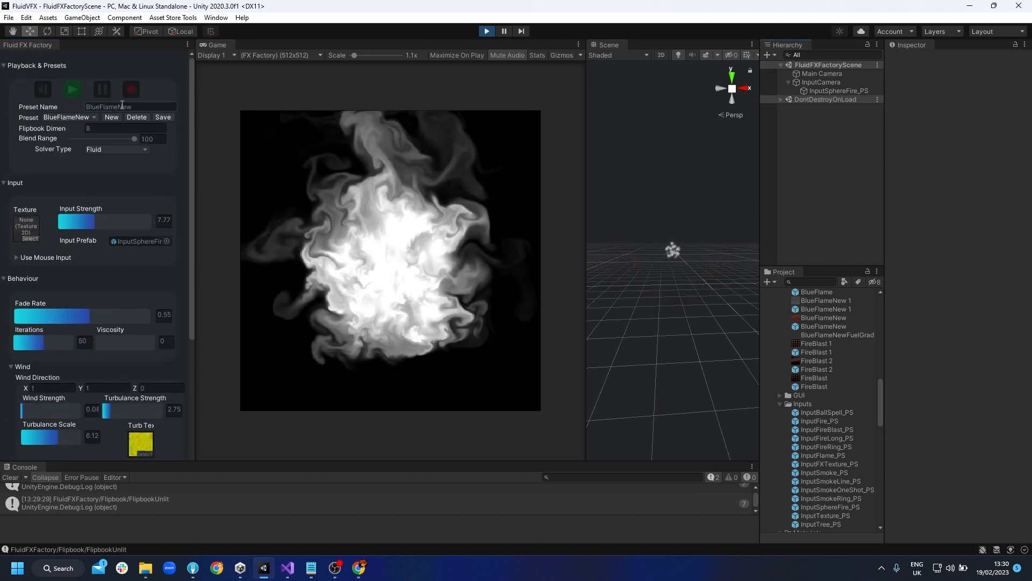
pyautogui.click(130, 89)
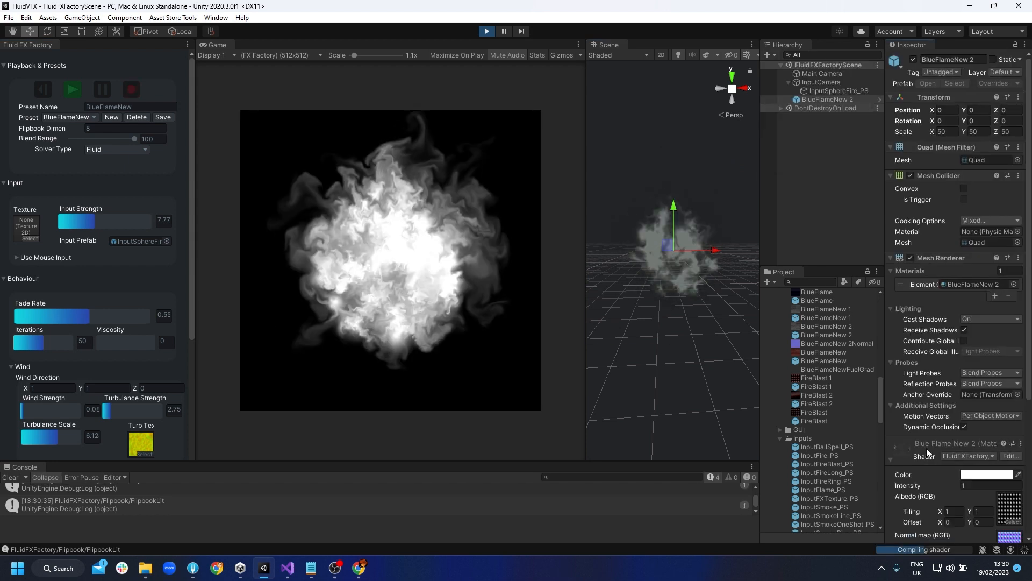
# Add a point light and give it a bluish colour.
pyautogui.click(768, 55)
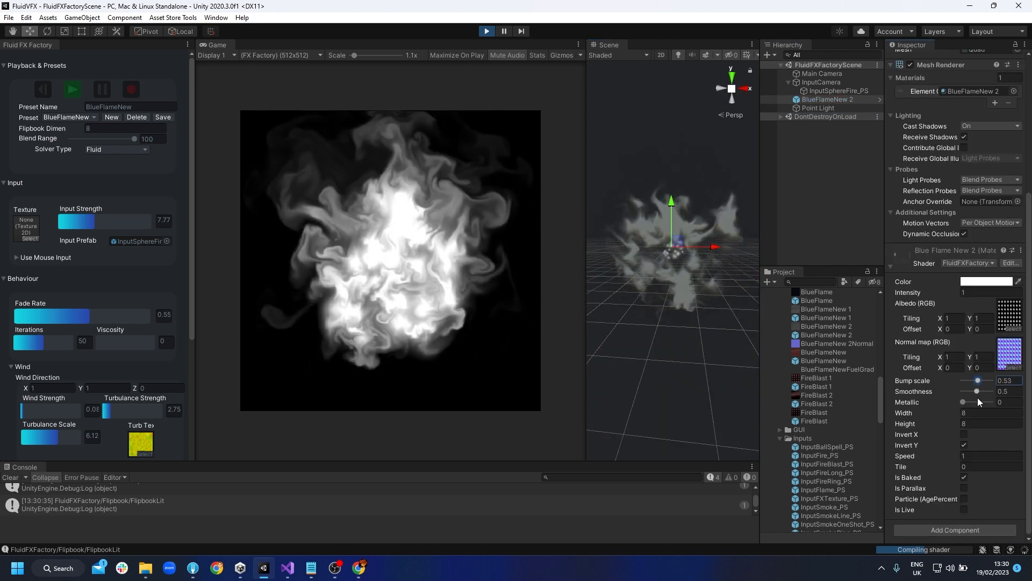
pyautogui.click(819, 108)
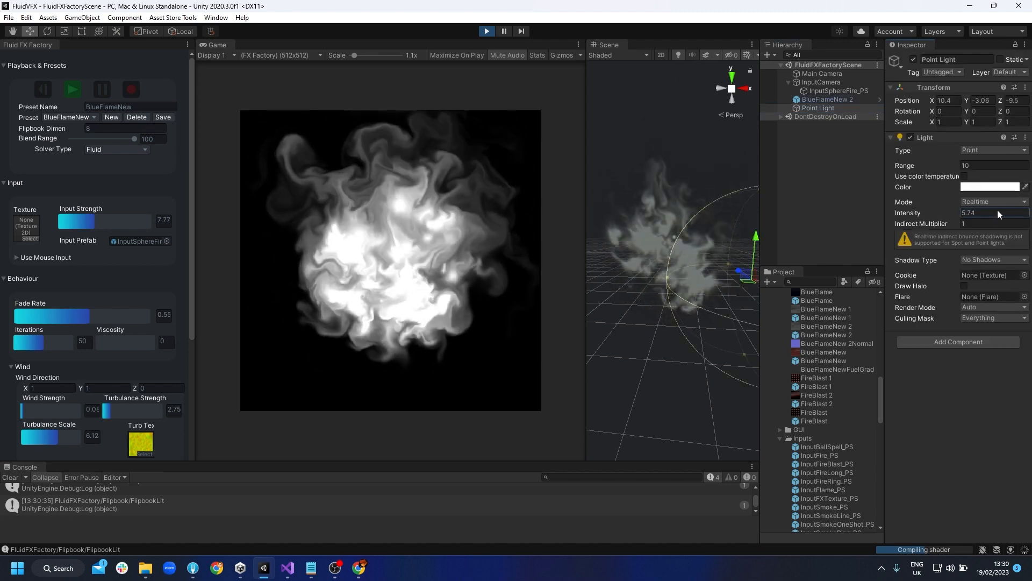
pyautogui.click(989, 186)
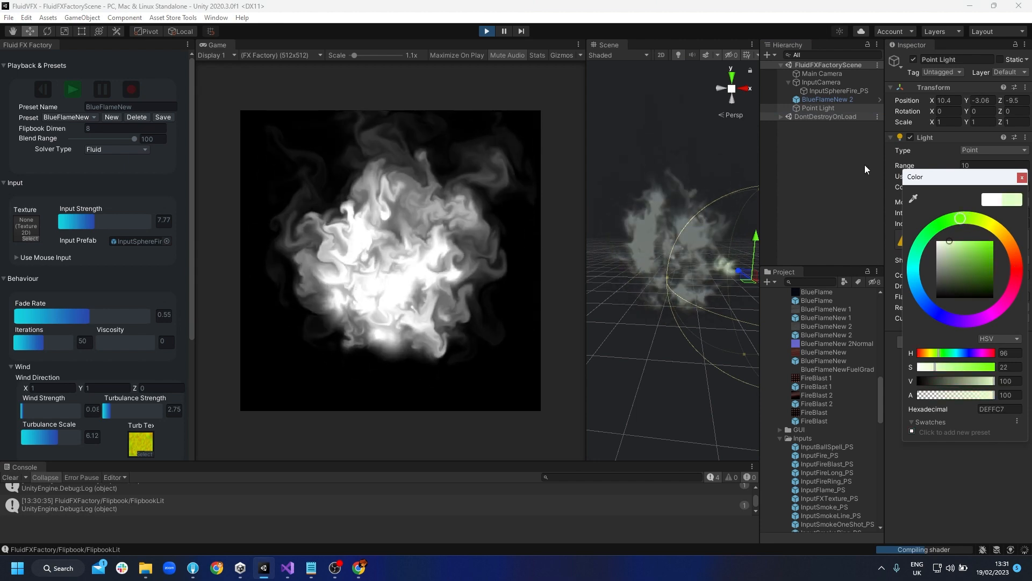
pyautogui.click(1022, 177)
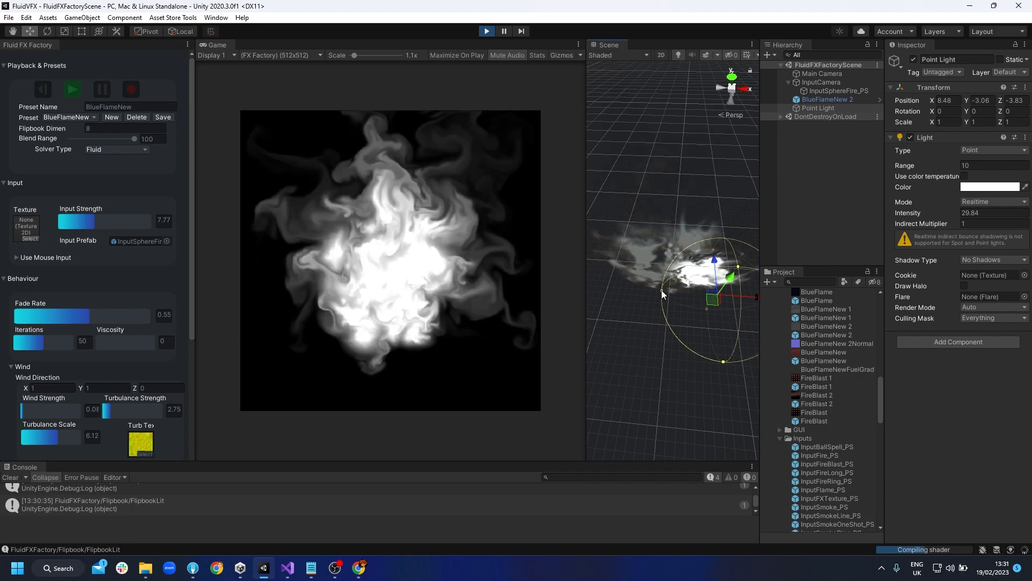
# On the flipbook quad, lower Bump scale to 0.04 and raise Smoothness to 0.58.
pyautogui.click(989, 187)
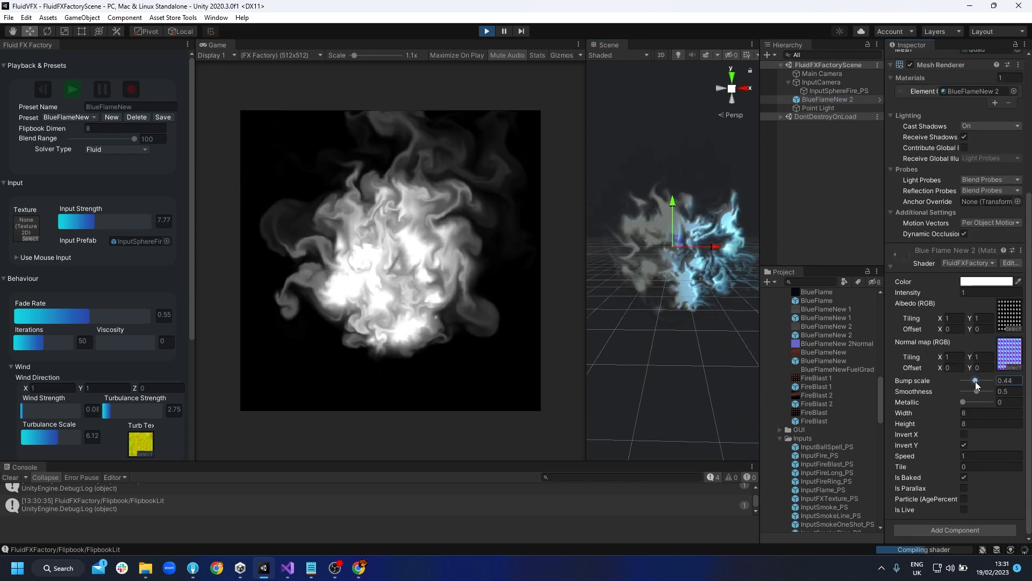
pyautogui.moveTo(975, 381); pyautogui.dragTo(964, 380)
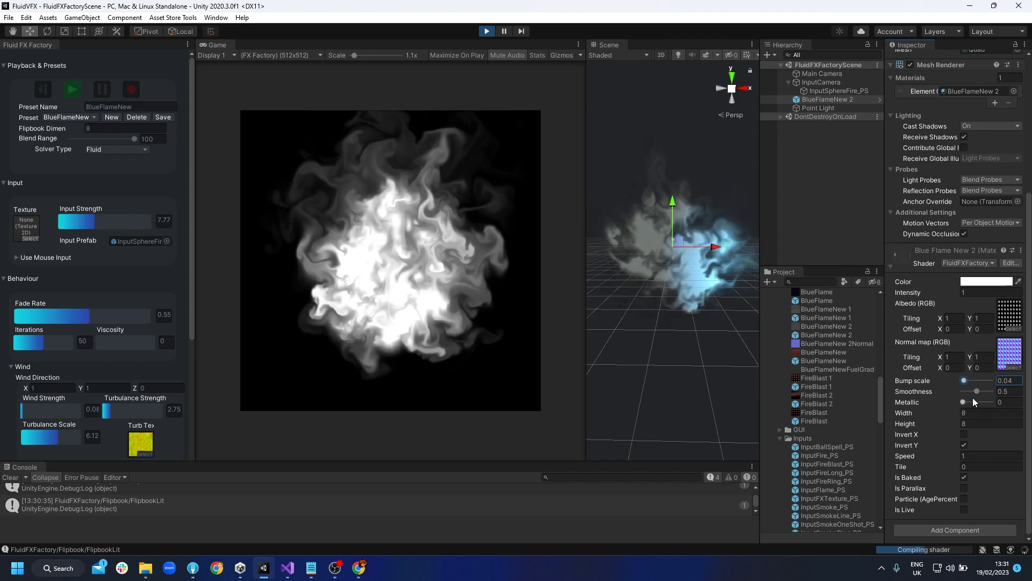
pyautogui.moveTo(970, 391); pyautogui.dragTo(979, 392)
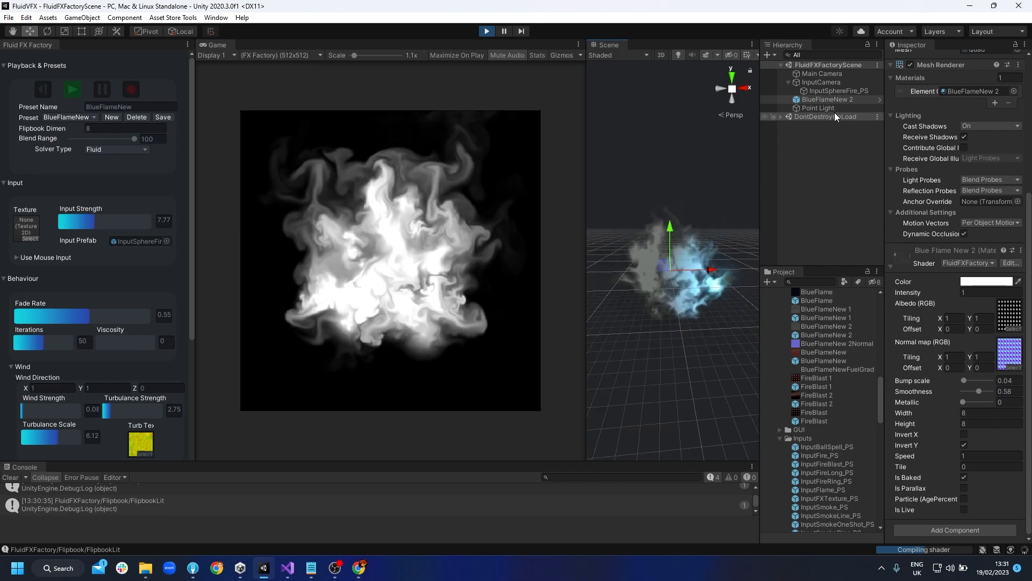
# Enable Is Parallax on the BlueFlameNew 2 material with height scale 0.013.
pyautogui.click(818, 108)
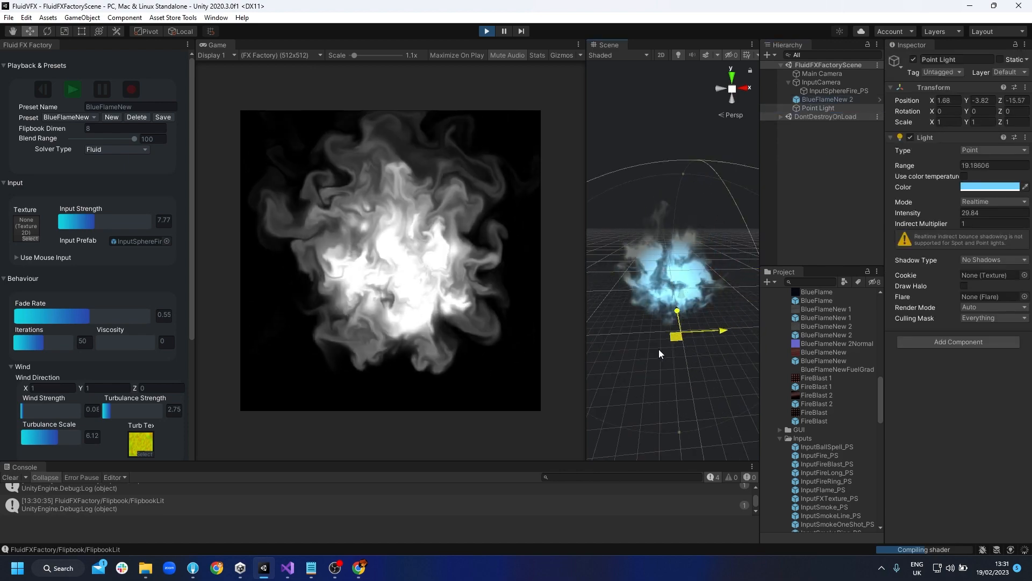
pyautogui.click(832, 99)
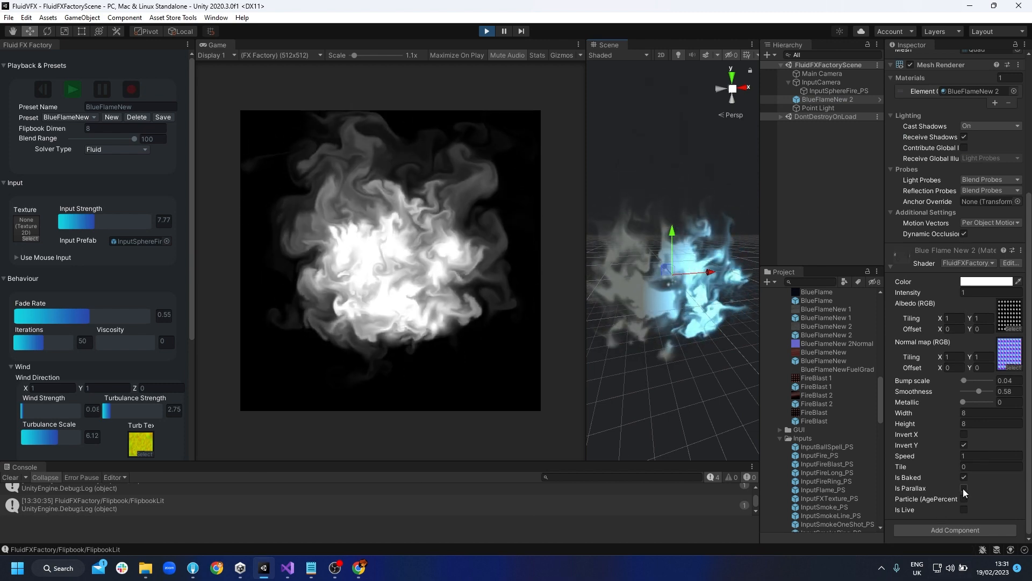
pyautogui.click(963, 488)
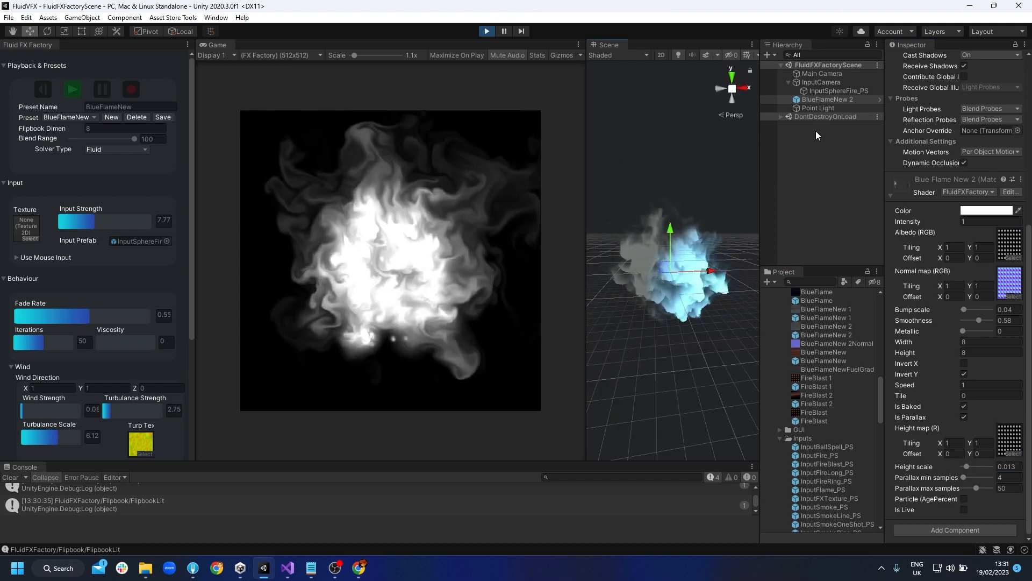
pyautogui.click(817, 107)
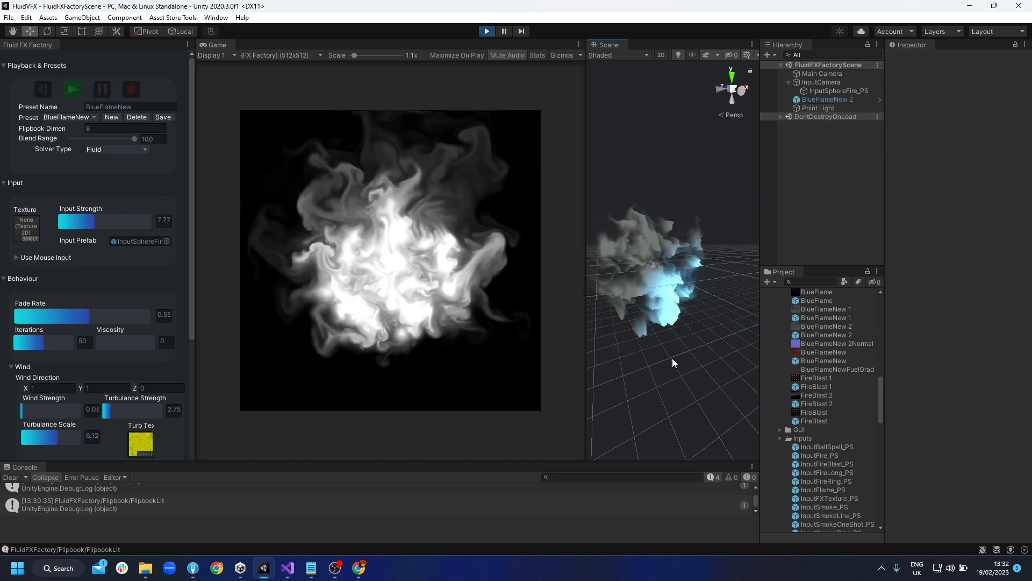
# Switch the quad's material to gradient mode and assign the orange-red fuel gradient texture.
pyautogui.click(828, 99)
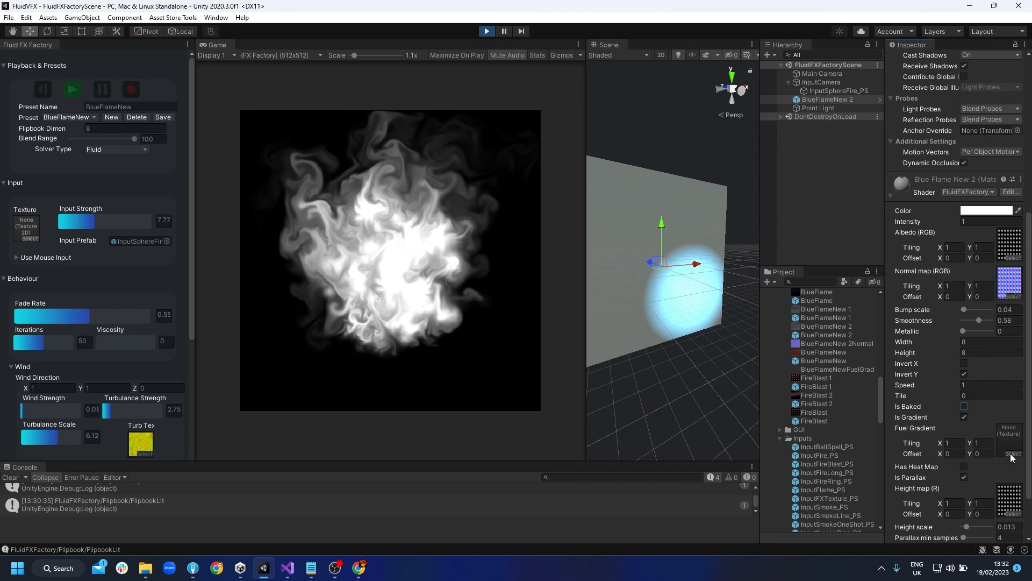
pyautogui.click(981, 453)
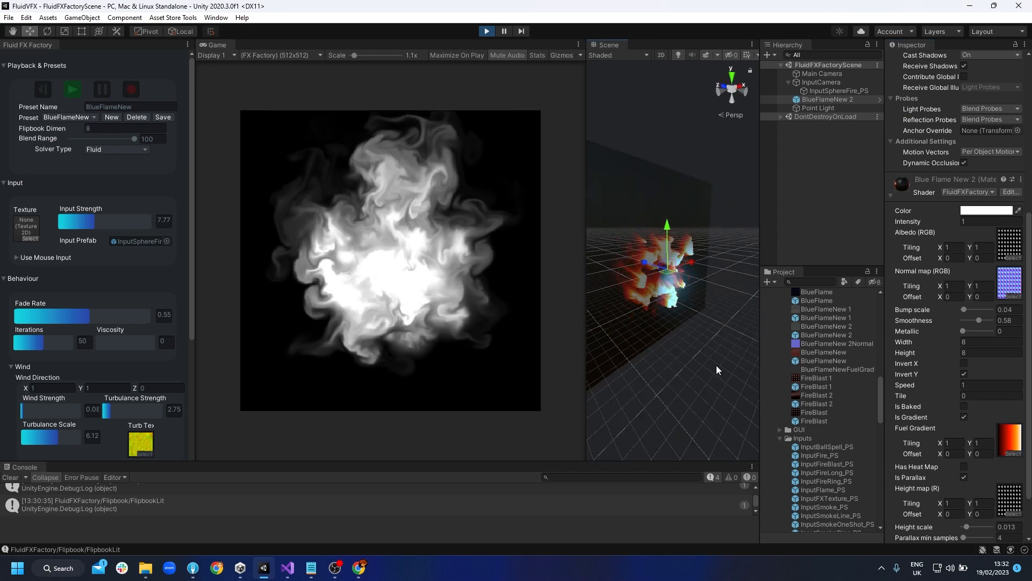
pyautogui.scroll(-3)
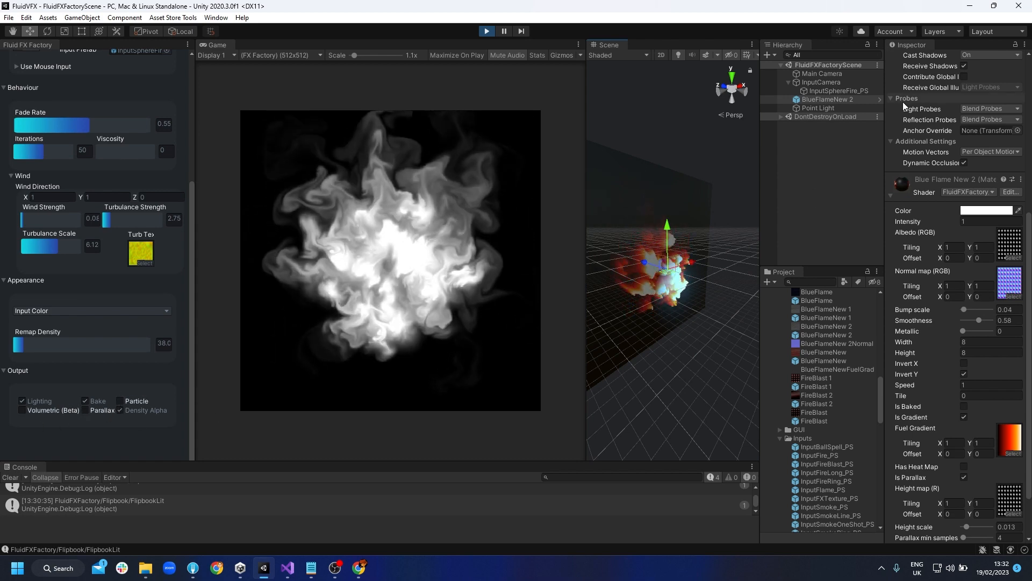
# Load the FireBlast preset and enable Particle output alongside Bake.
pyautogui.click(818, 108)
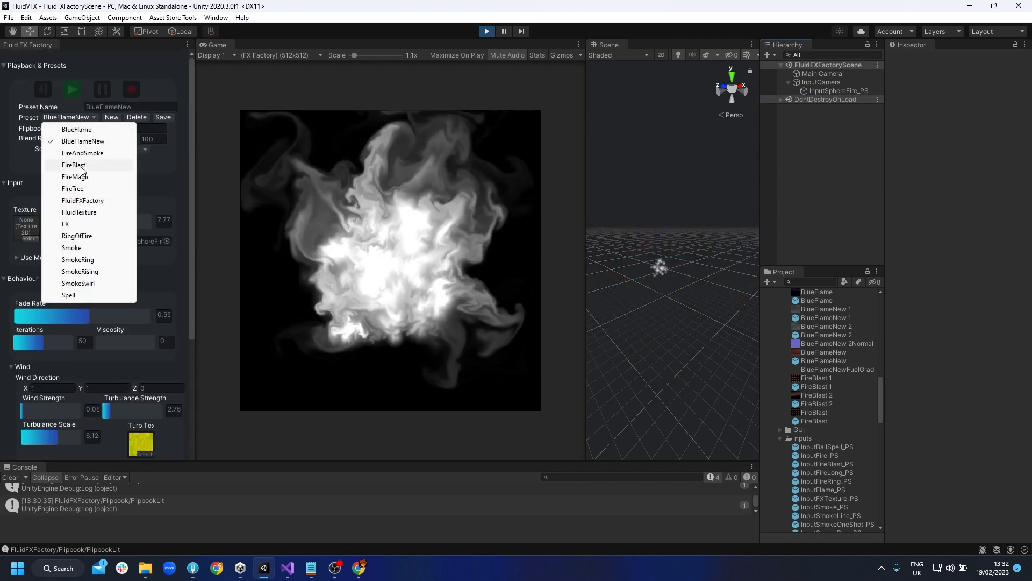
pyautogui.click(74, 165)
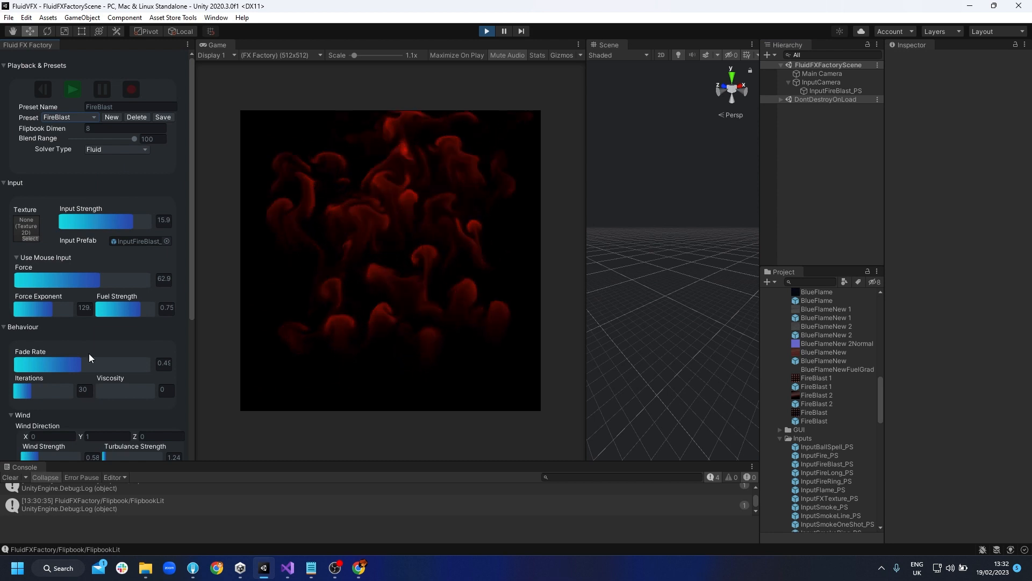
pyautogui.scroll(-3)
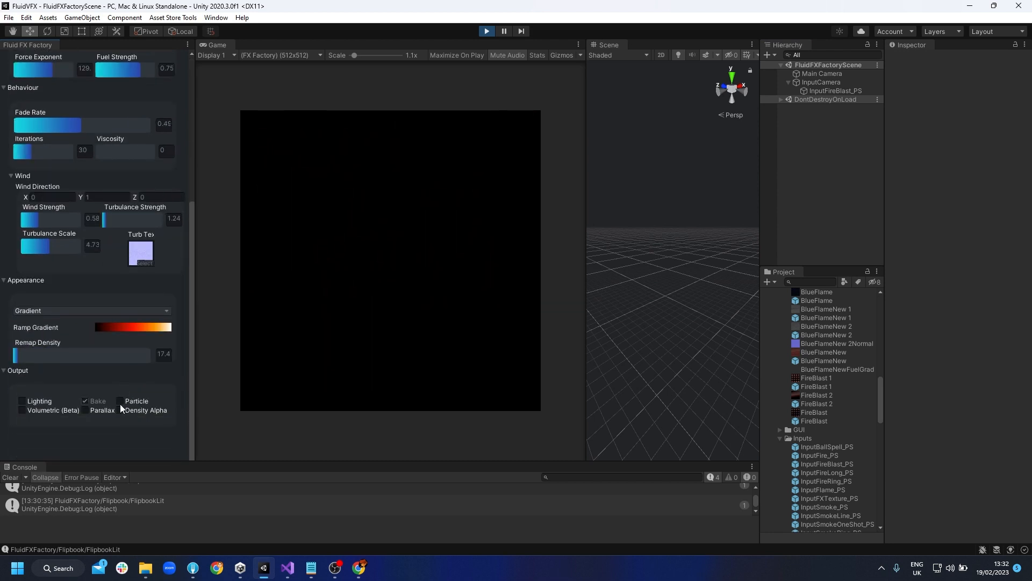
pyautogui.click(120, 410)
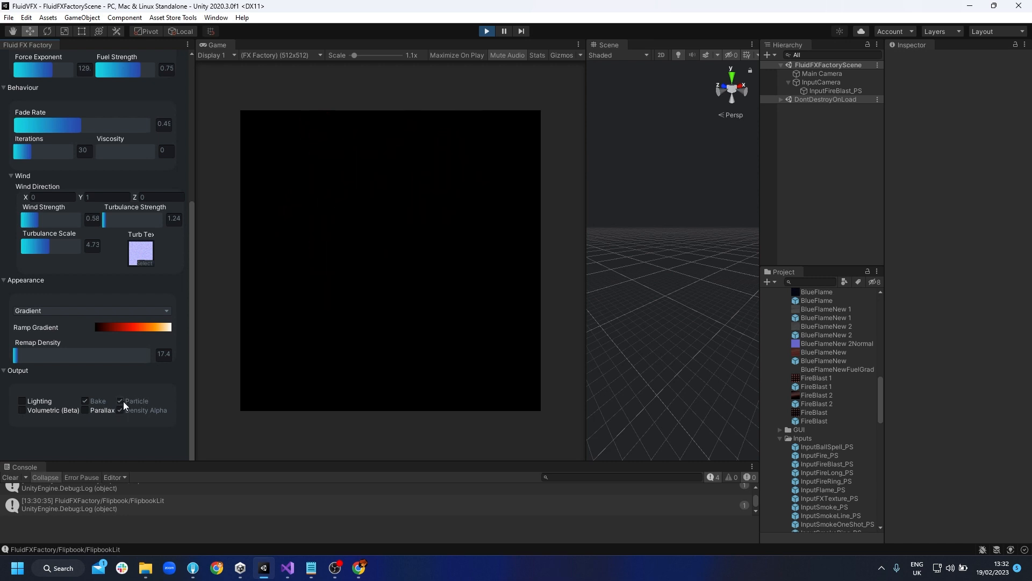
# Bake the FireBlast 3 flipbook and select the new FireBlast 3 quad.
pyautogui.click(41, 90)
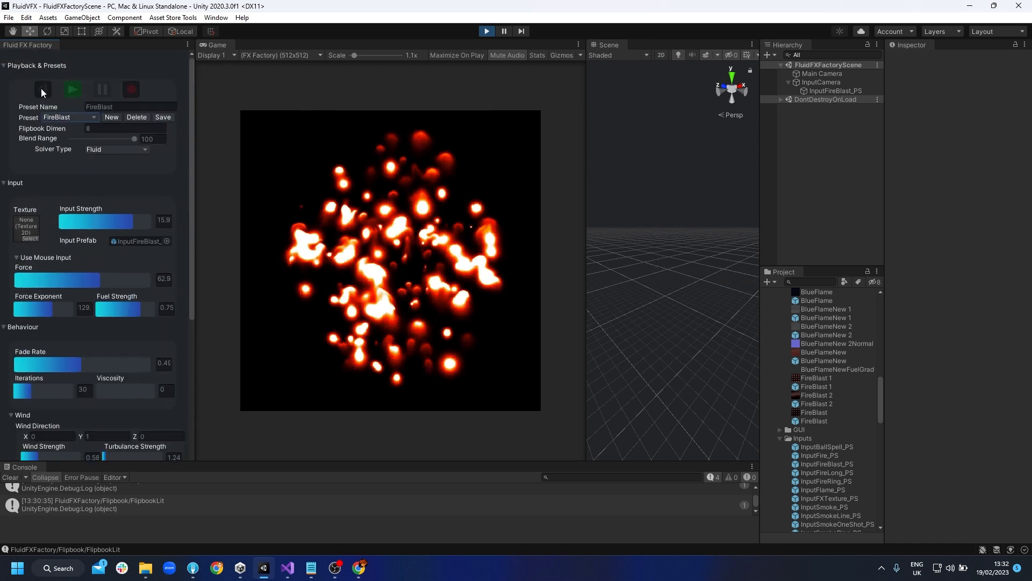
pyautogui.click(130, 89)
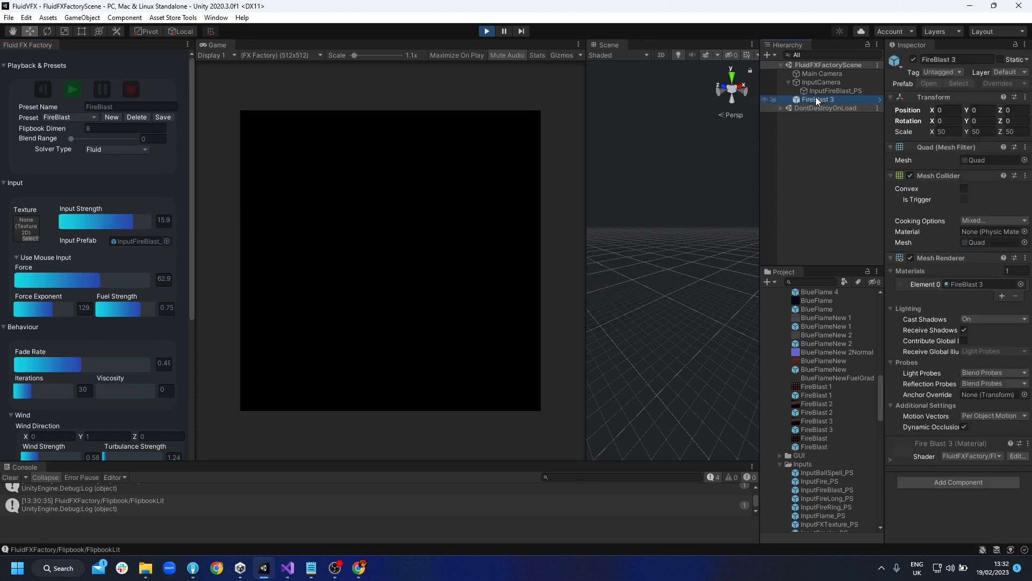
pyautogui.click(486, 32)
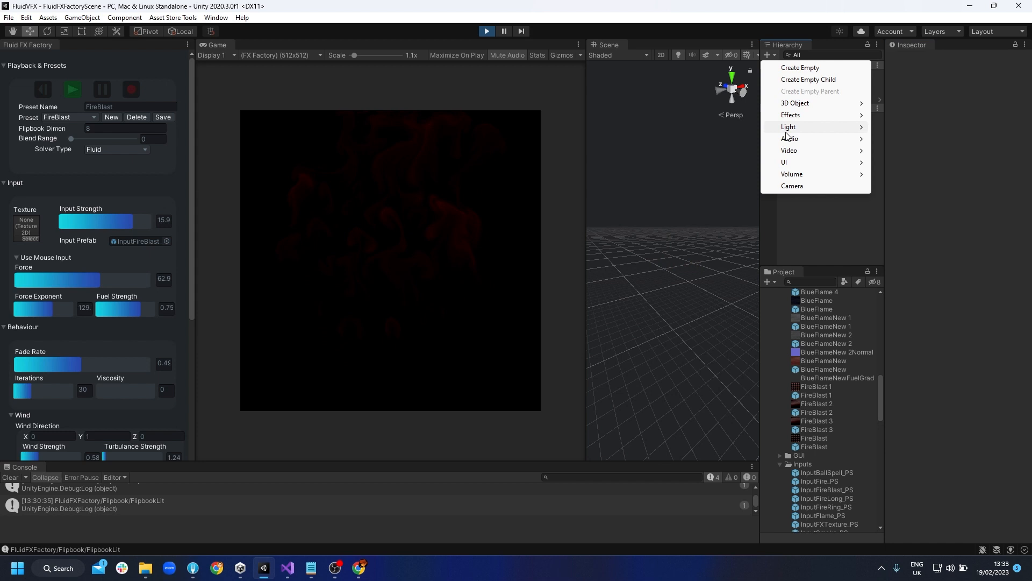
pyautogui.moveTo(805, 128)
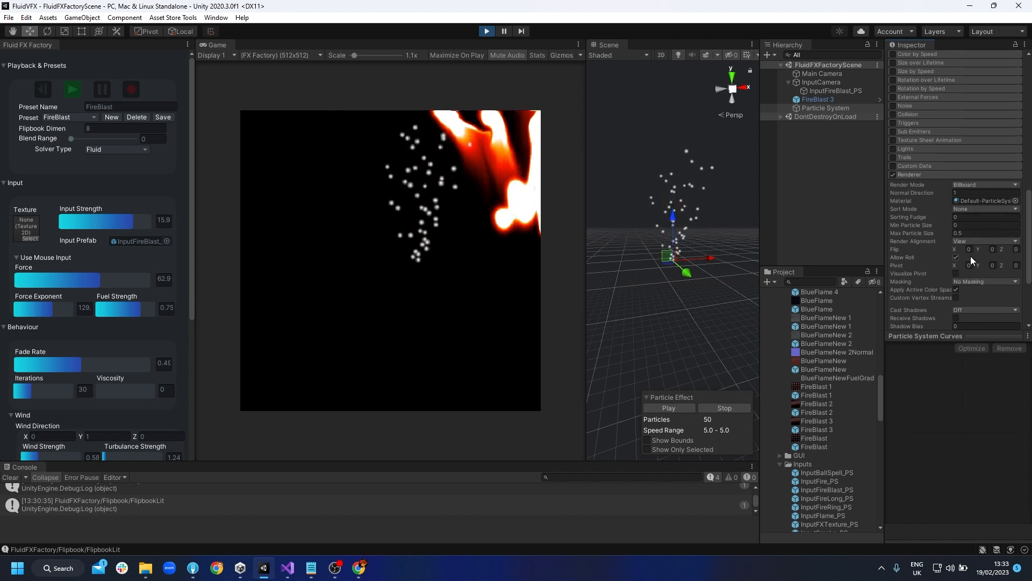
# Create a Particle System via Effects and browse its modules in the Inspector.
pyautogui.click(986, 184)
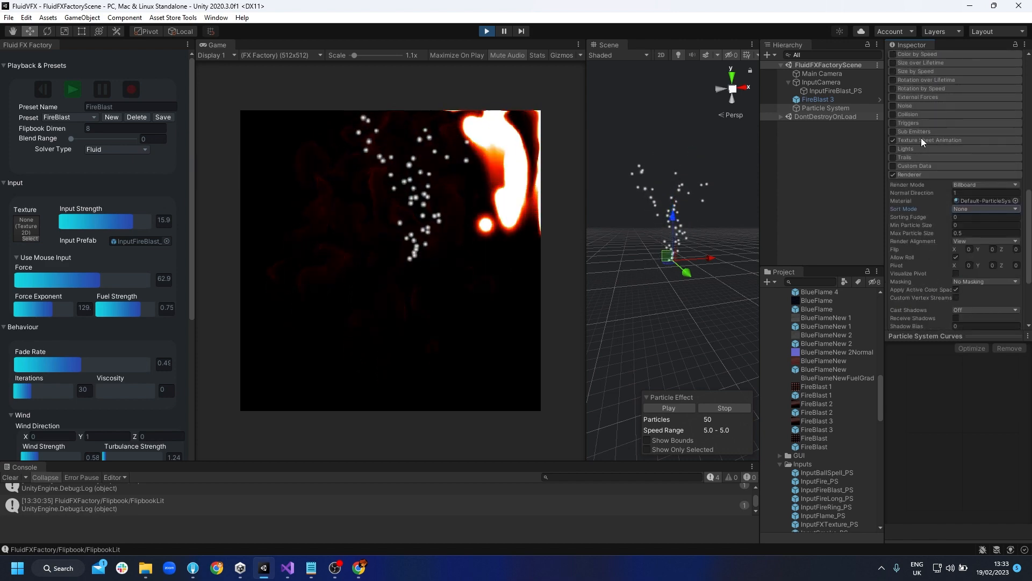
pyautogui.click(894, 139)
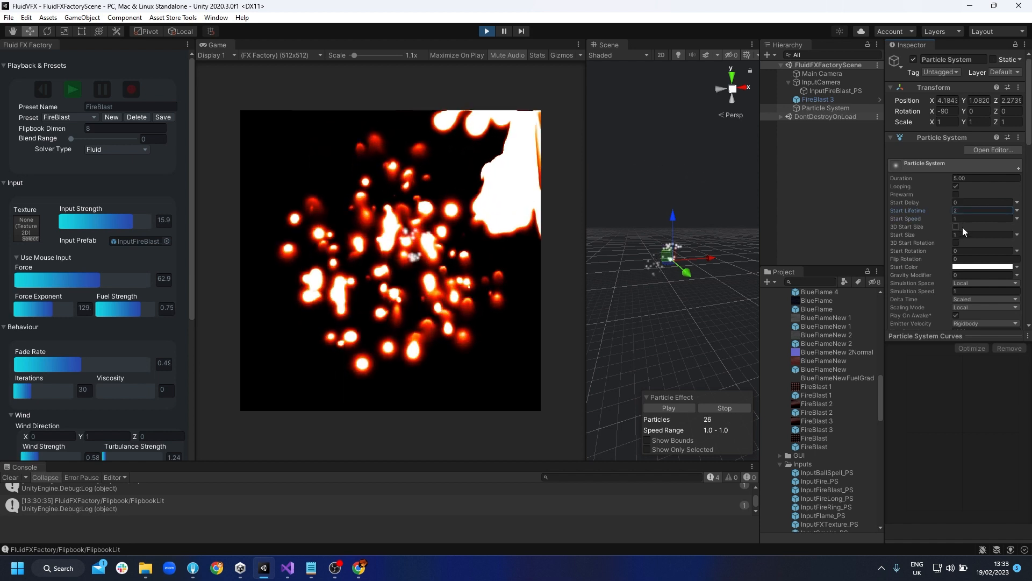
# Set Start Speed near 0, Shape to Sphere, and assign the FireBlast 3 material in Renderer.
pyautogui.click(985, 196)
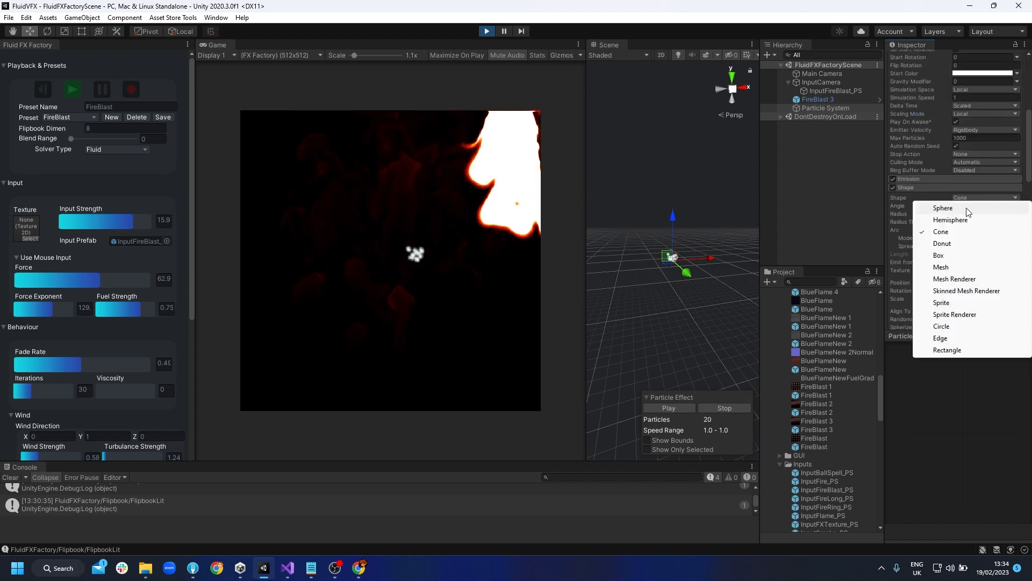
pyautogui.click(943, 207)
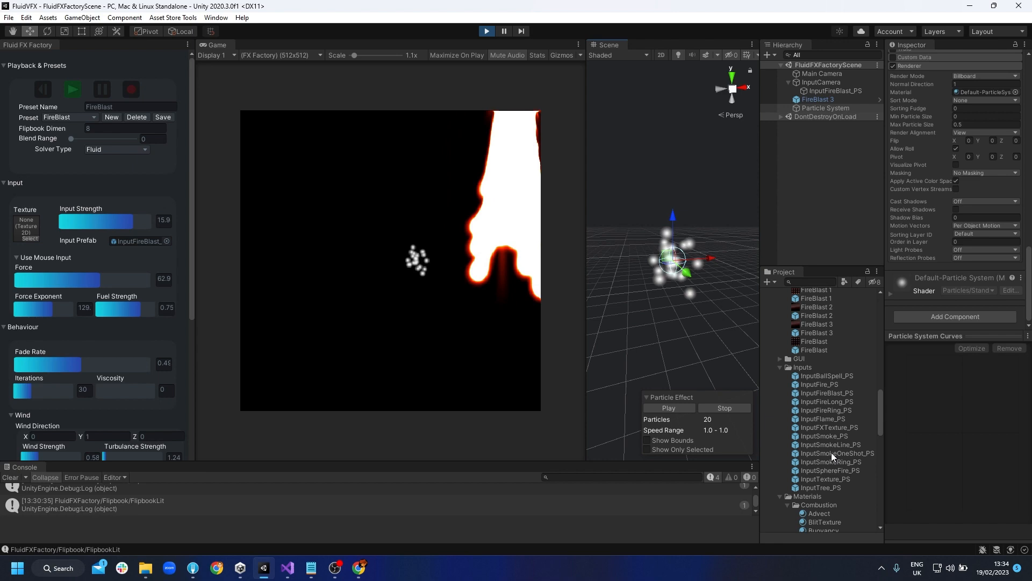
pyautogui.click(820, 448)
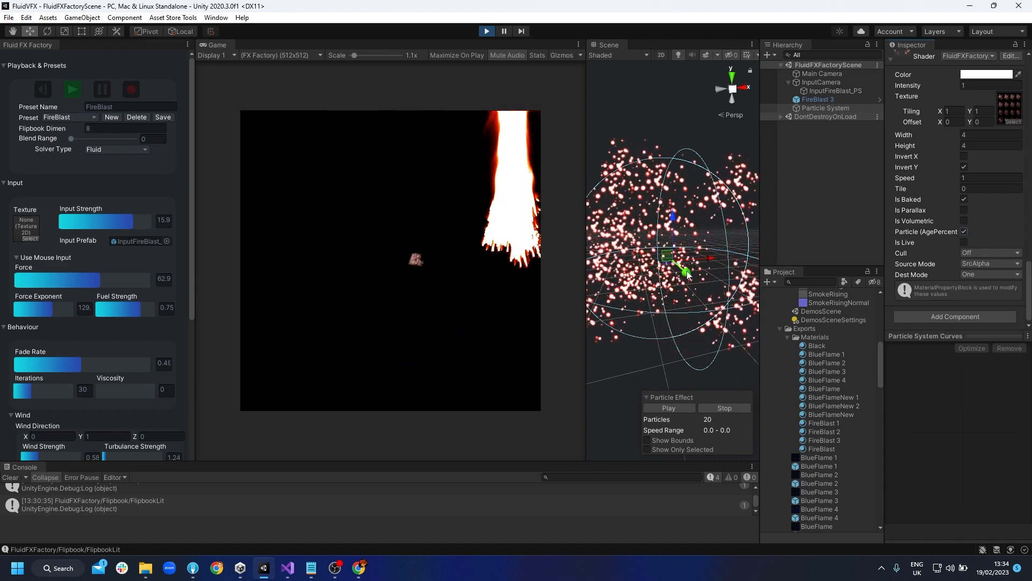
pyautogui.click(965, 157)
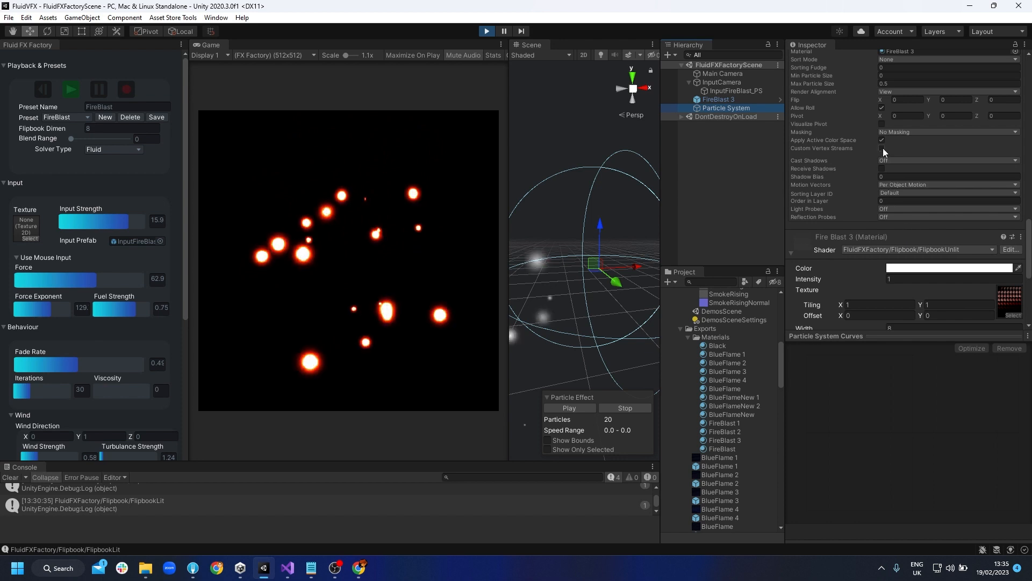
# Enable Custom Vertex Streams on the particle renderer and add a stream.
pyautogui.click(882, 149)
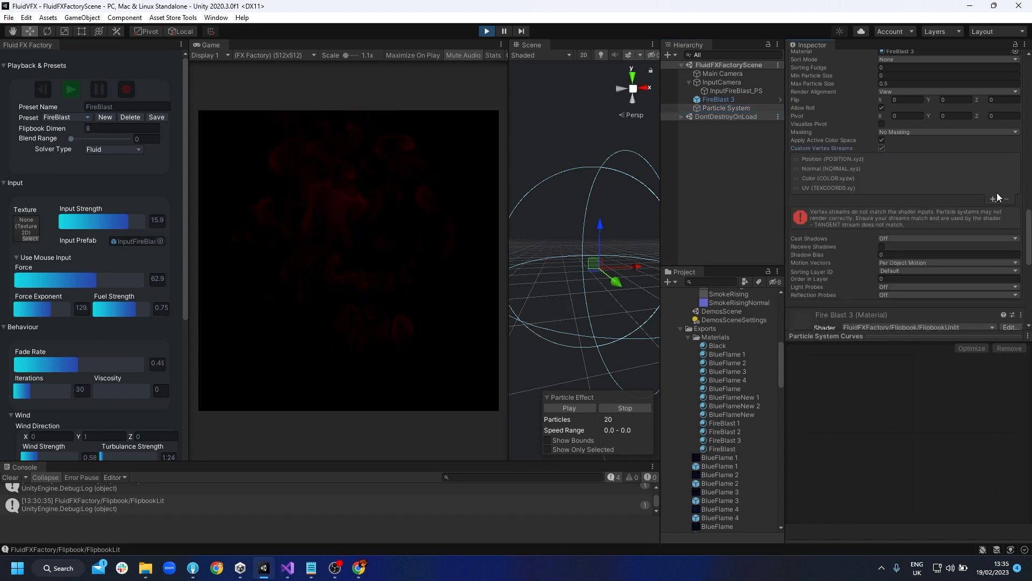
pyautogui.click(999, 198)
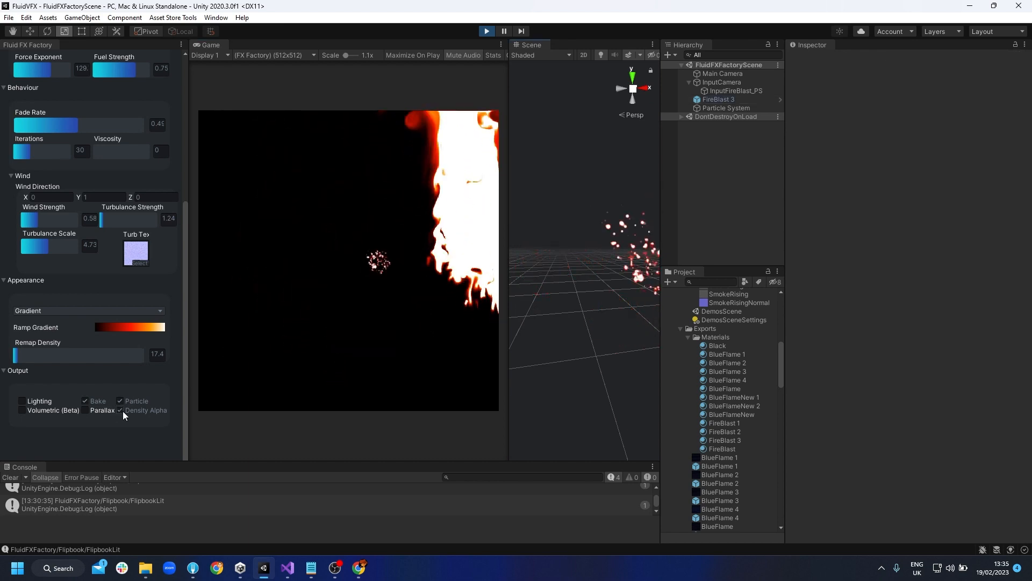
# Select the old FireBlast 3 object and the Particle System in the Hierarchy for deletion.
pyautogui.click(719, 99)
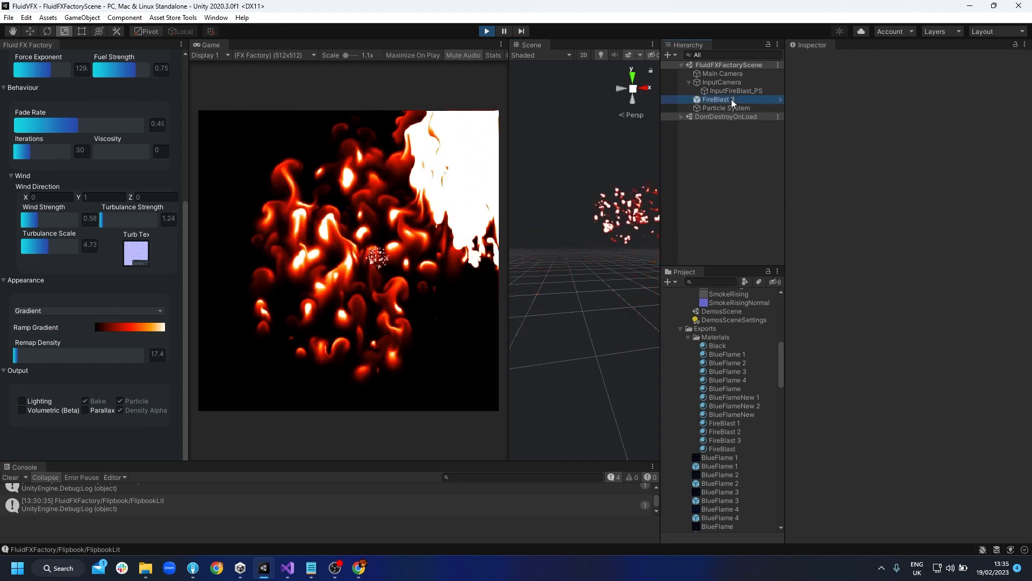
pyautogui.click(728, 108)
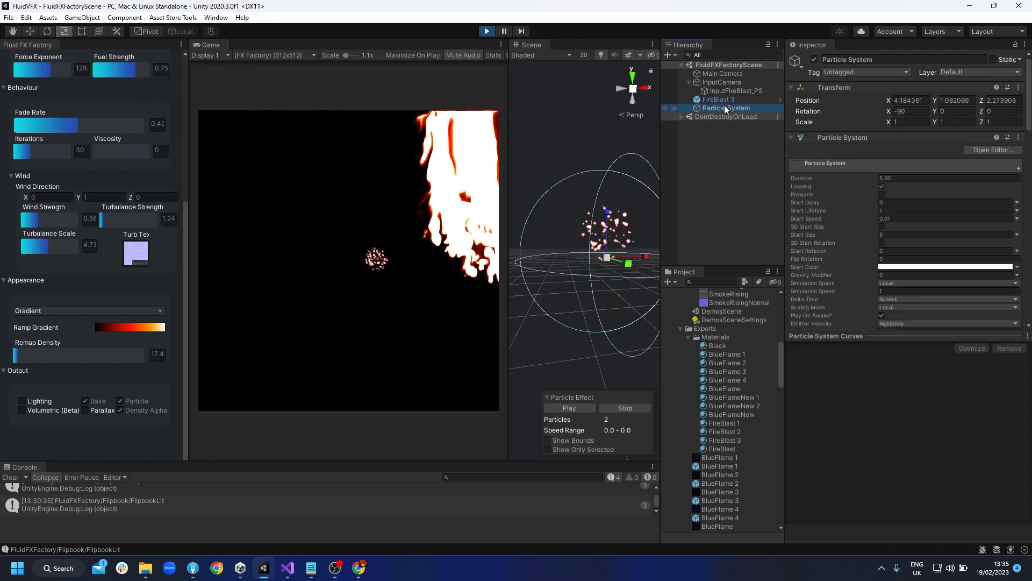
pyautogui.click(718, 99)
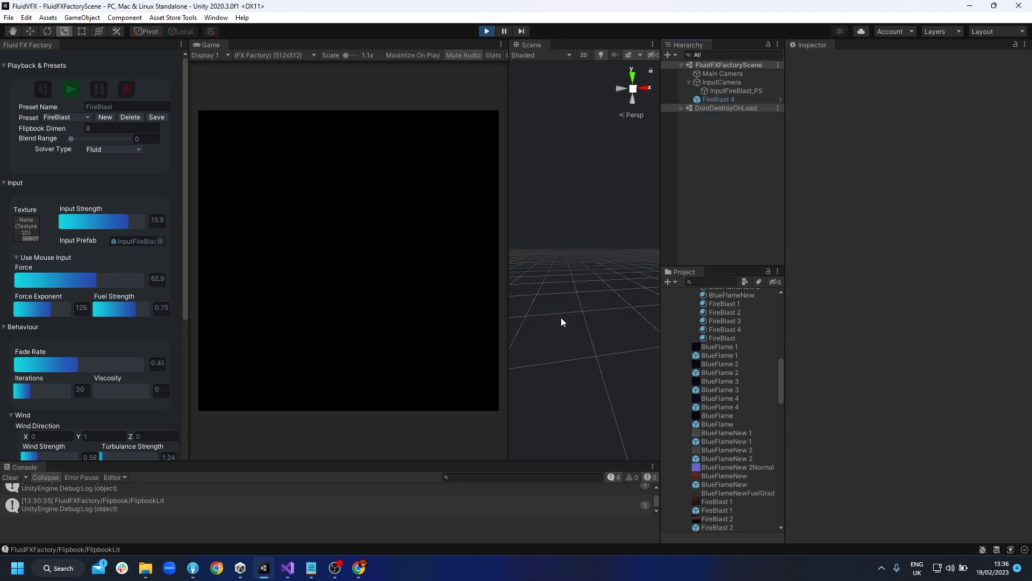
# Remove FireBlast 4, reload the FireBlast preset and bake a new flipbook.
pyautogui.click(719, 99)
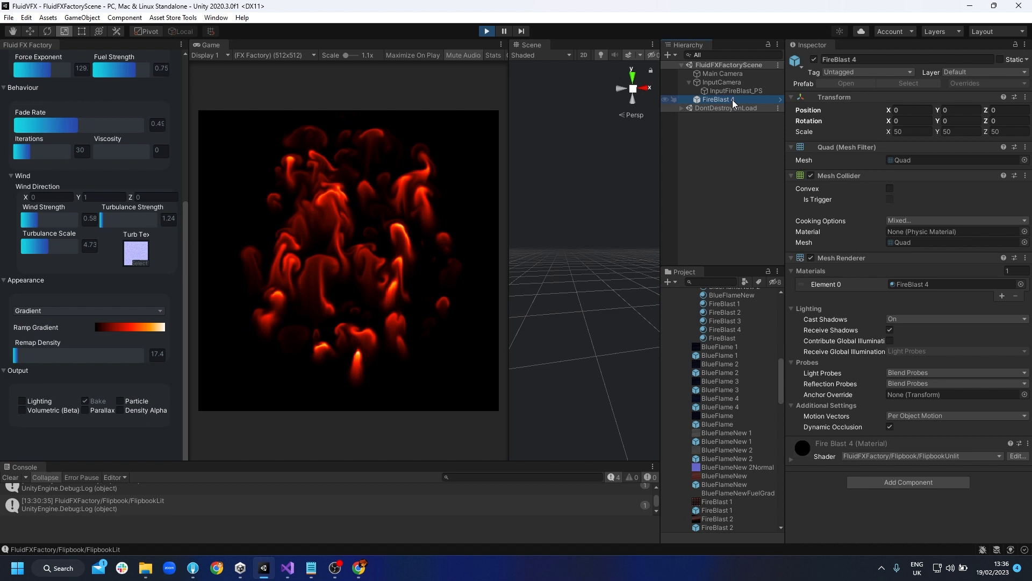
pyautogui.click(65, 117)
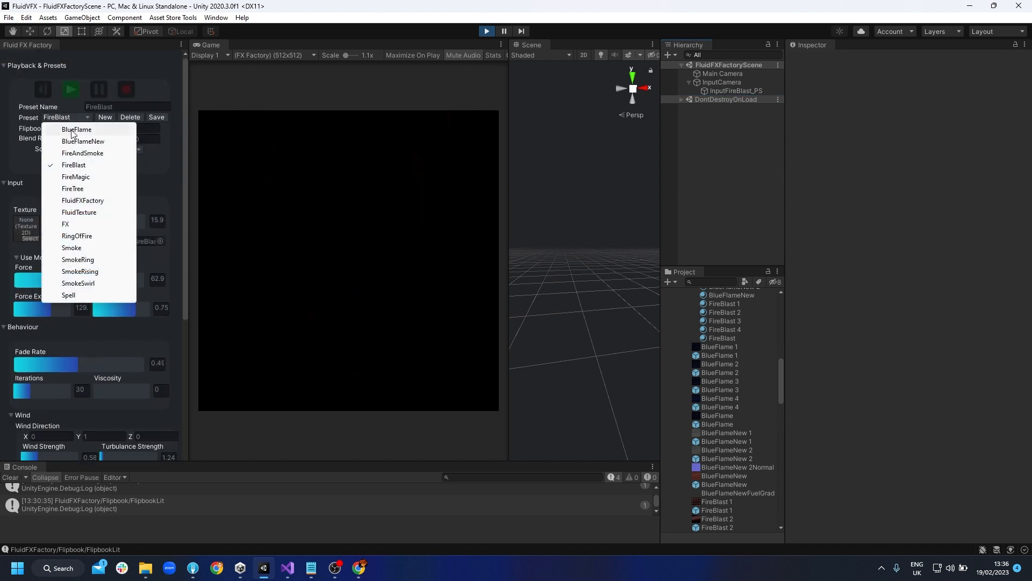
pyautogui.click(73, 165)
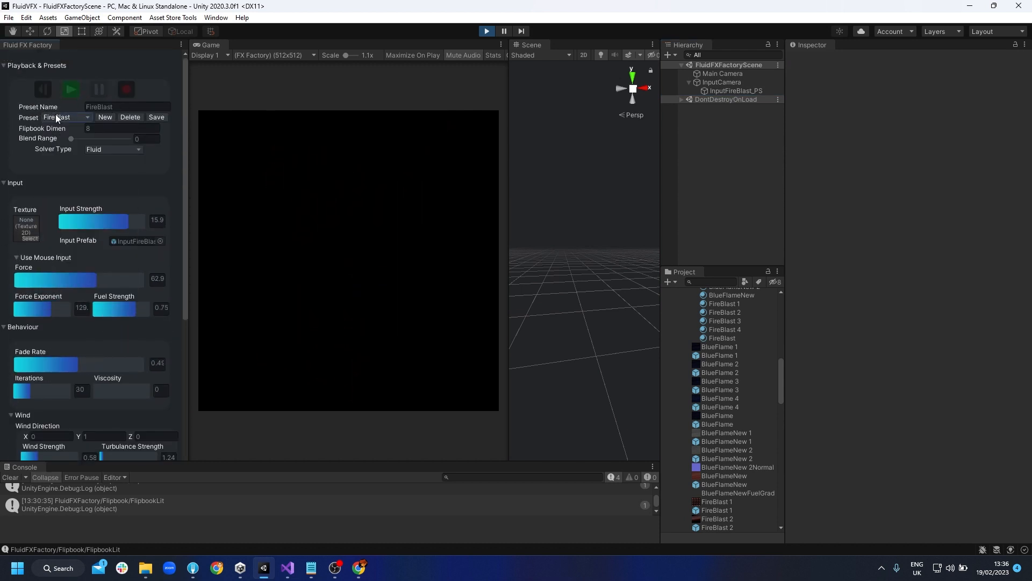
pyautogui.click(126, 89)
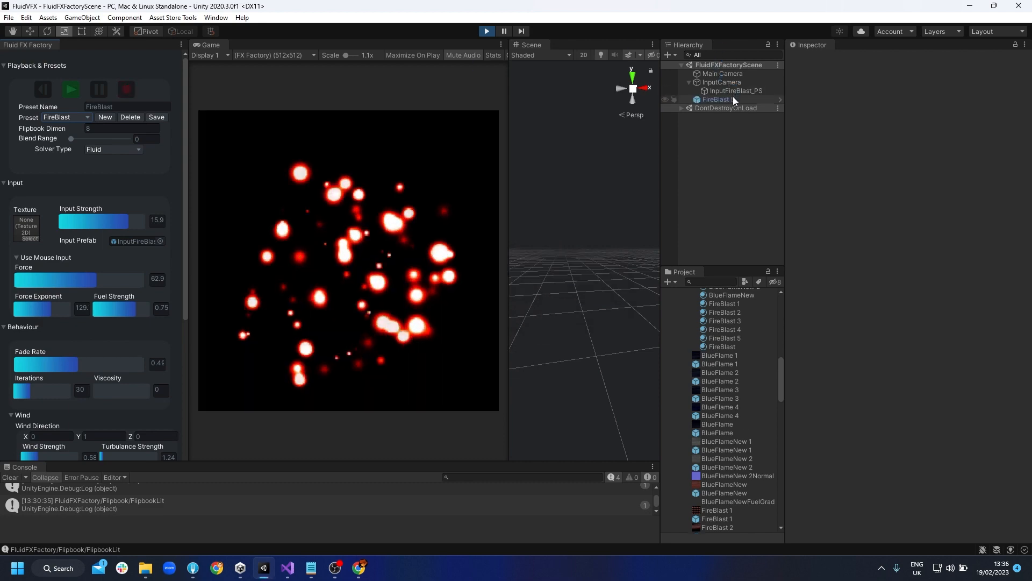
# Inspect the new FireBlast 5 object and its 2048×2048 8×8 frame-sheet texture.
pyautogui.click(718, 99)
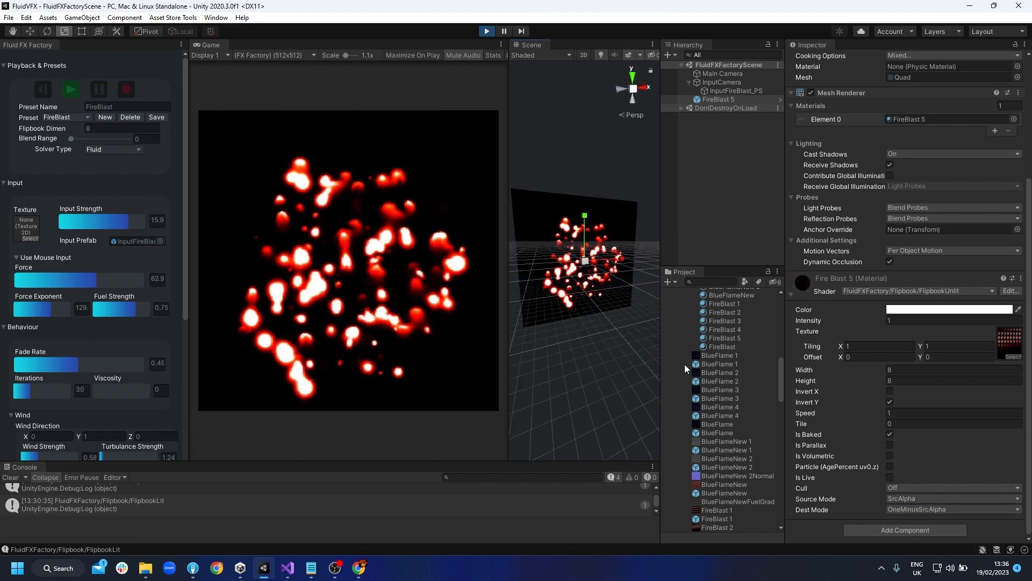
pyautogui.click(717, 527)
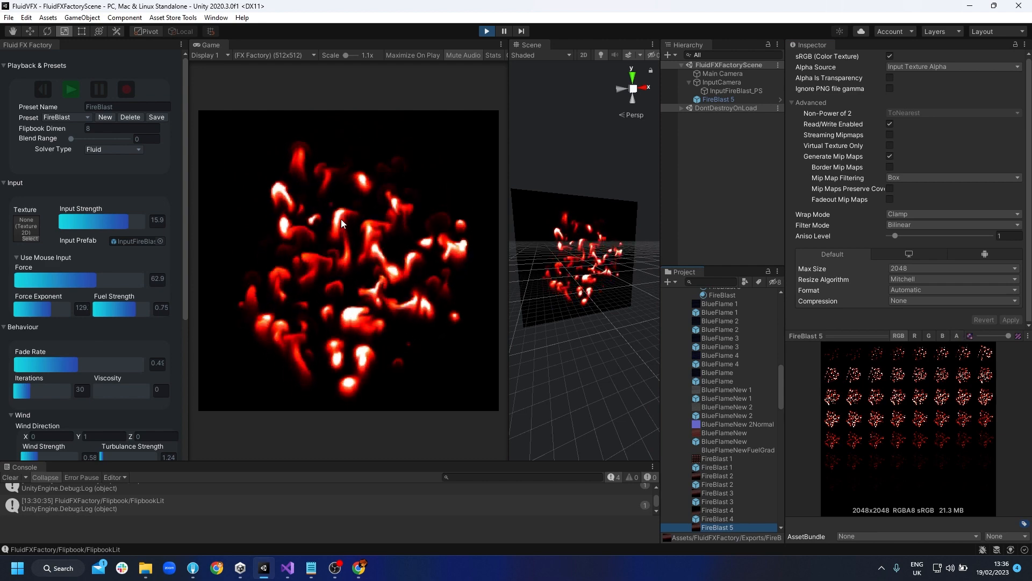
# Set the ramp gradient's first alpha key to 0 so the fire starts fully transparent.
pyautogui.scroll(-3)
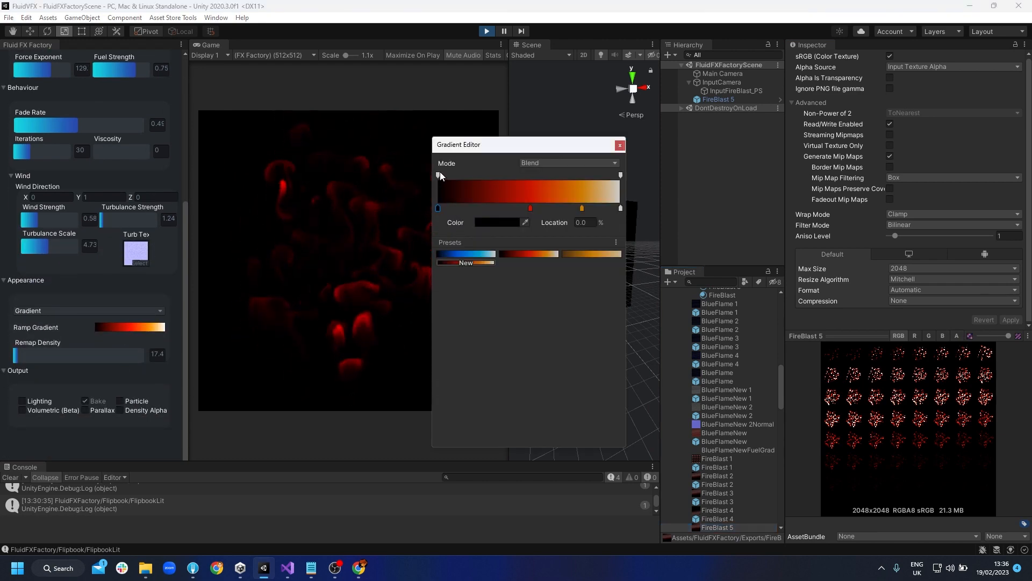
pyautogui.click(437, 174)
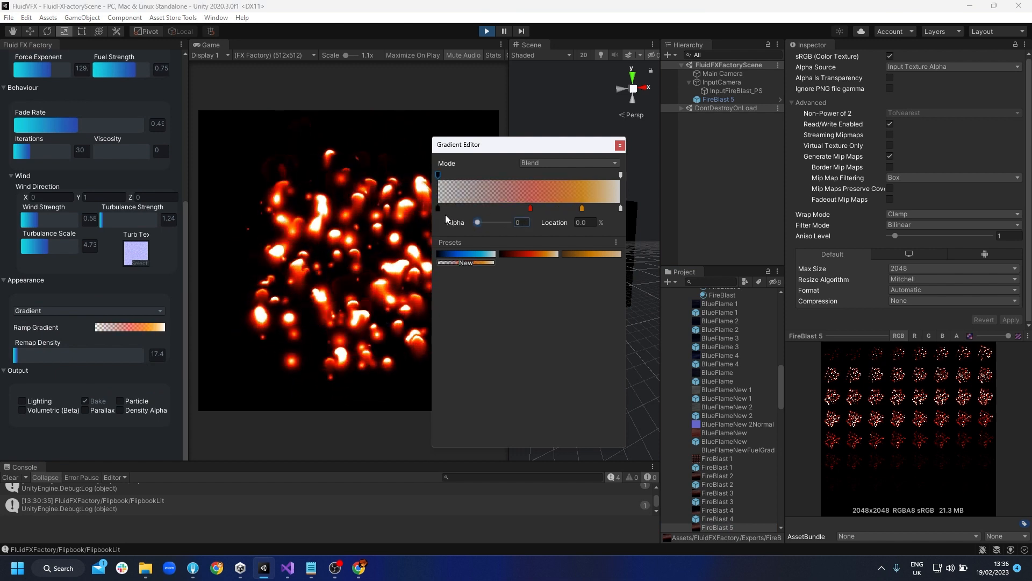
pyautogui.click(437, 208)
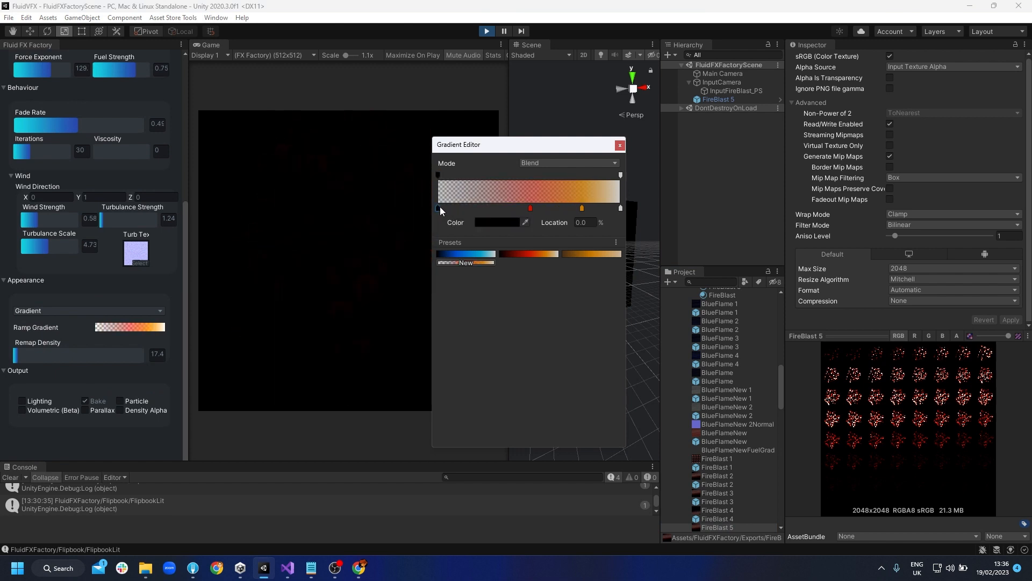
pyautogui.click(618, 145)
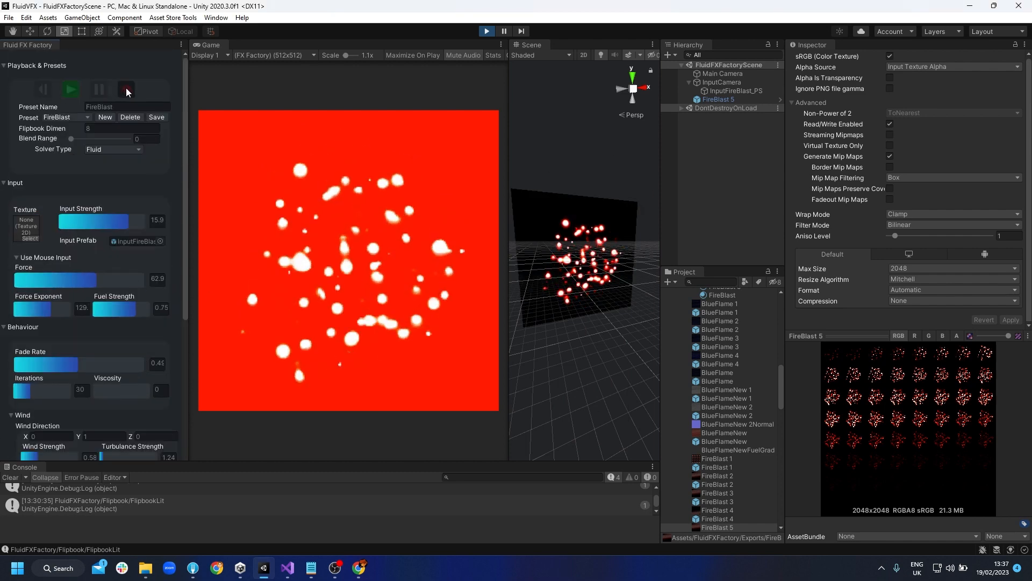
# Stop the simulation to bake the FireBlast 6 flipbook and inspect the new object.
pyautogui.click(124, 89)
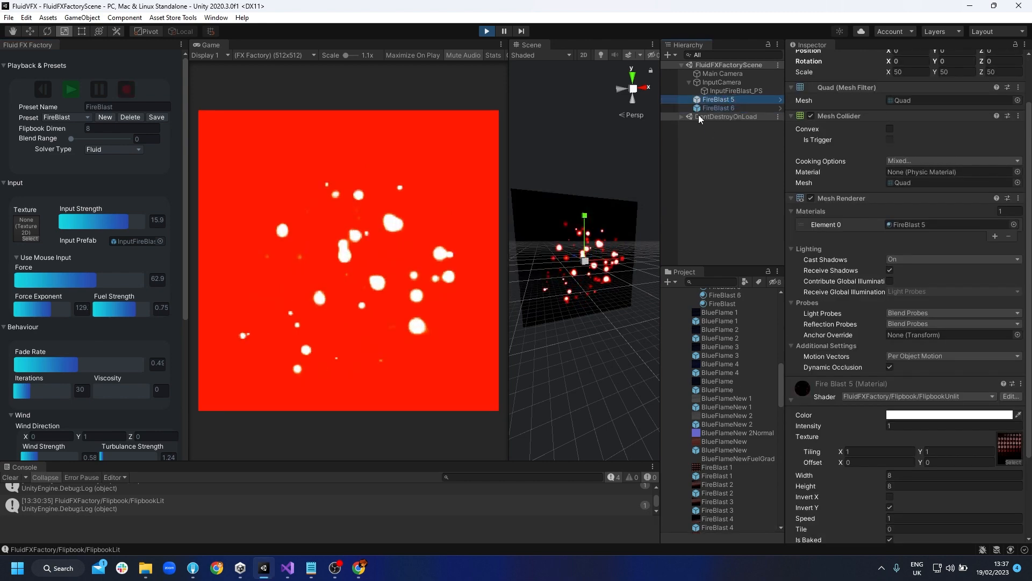
pyautogui.click(719, 107)
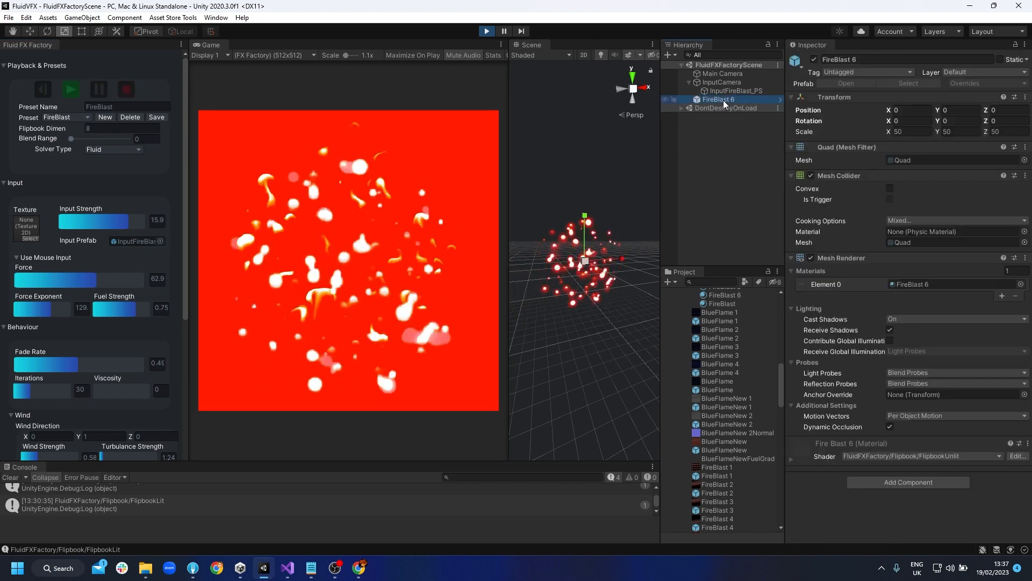